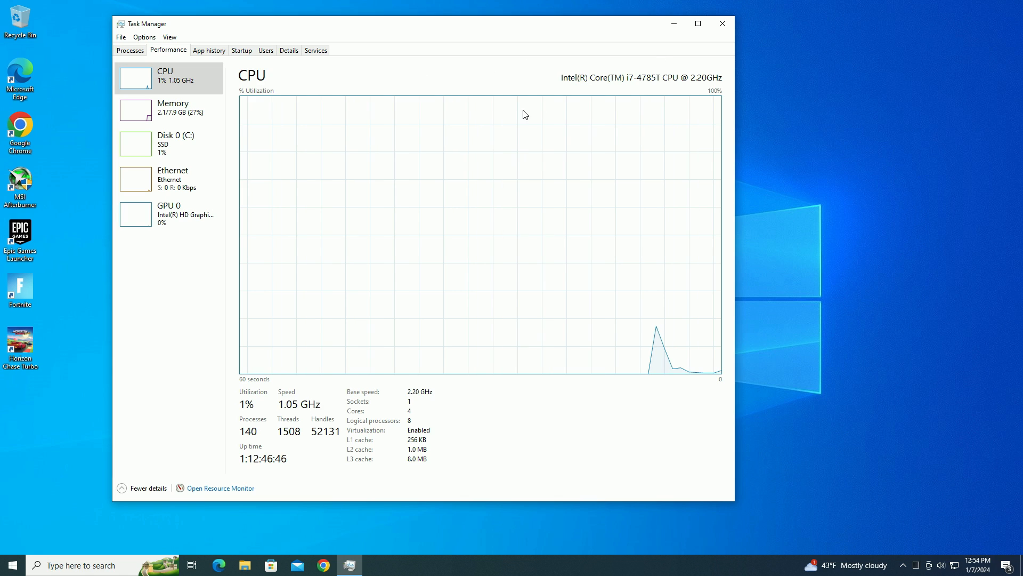
pyautogui.moveTo(558, 127)
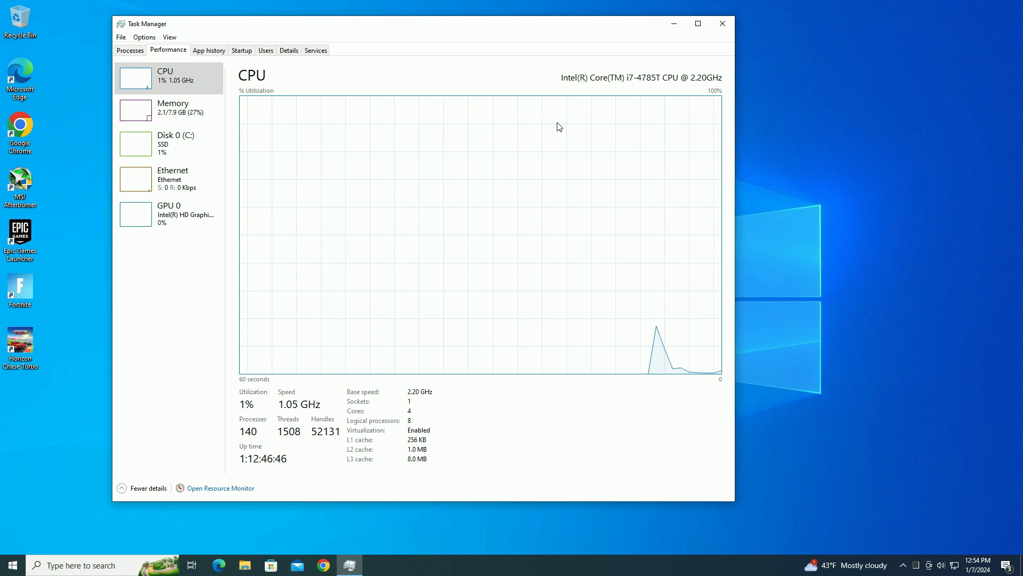
pyautogui.moveTo(558, 125)
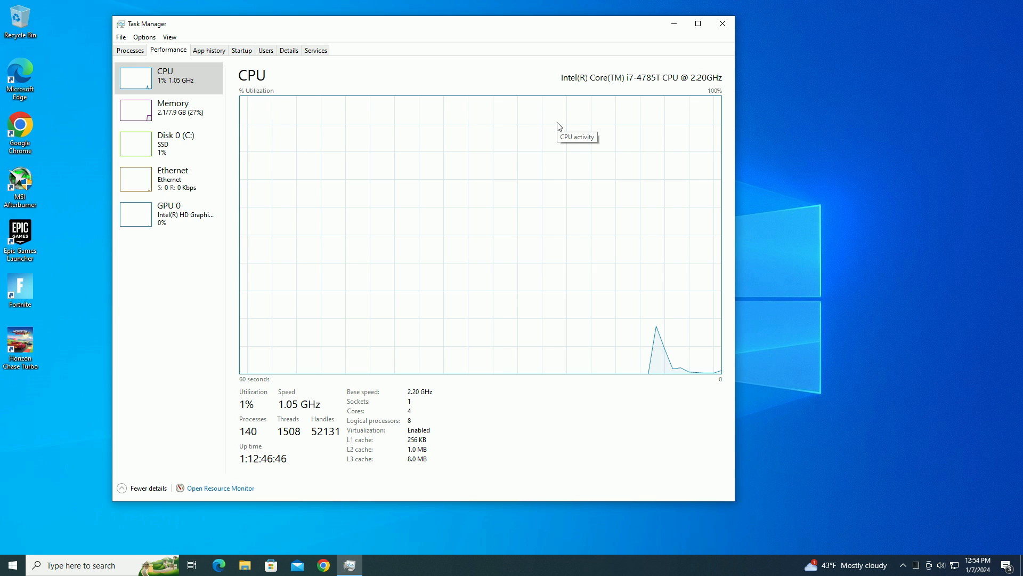
pyautogui.moveTo(723, 137)
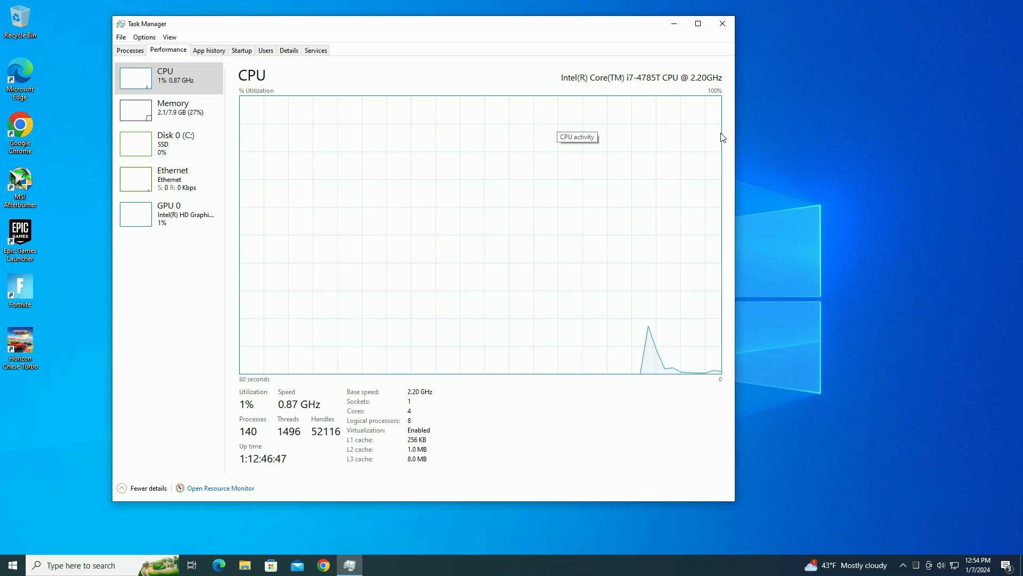
pyautogui.moveTo(735, 25)
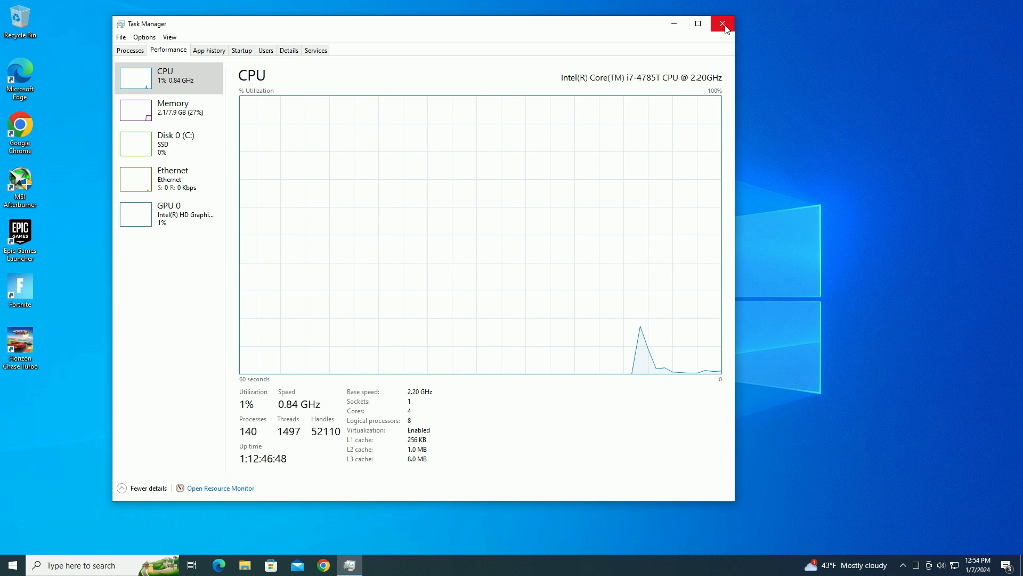
pyautogui.moveTo(727, 65)
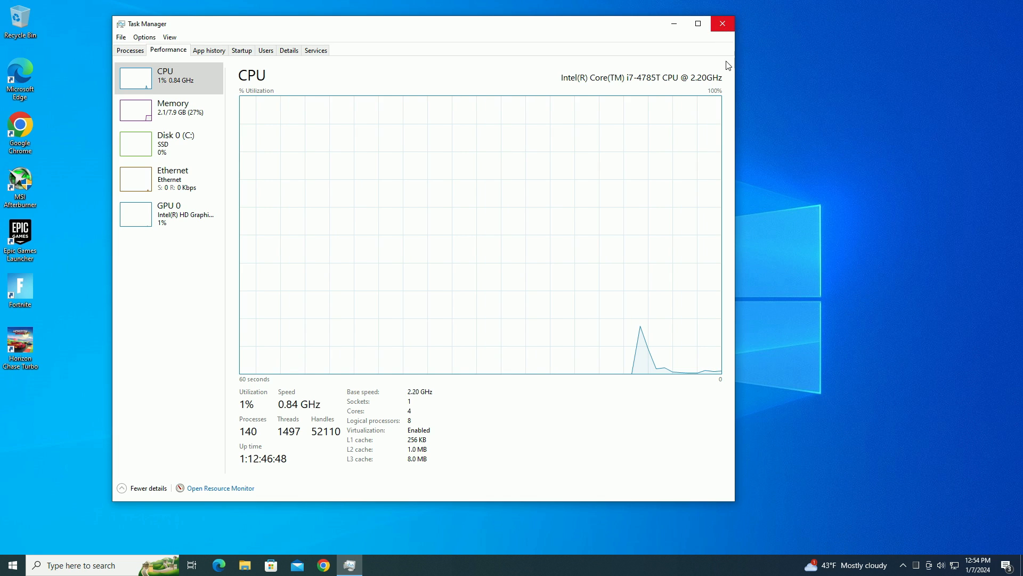
pyautogui.moveTo(736, 84)
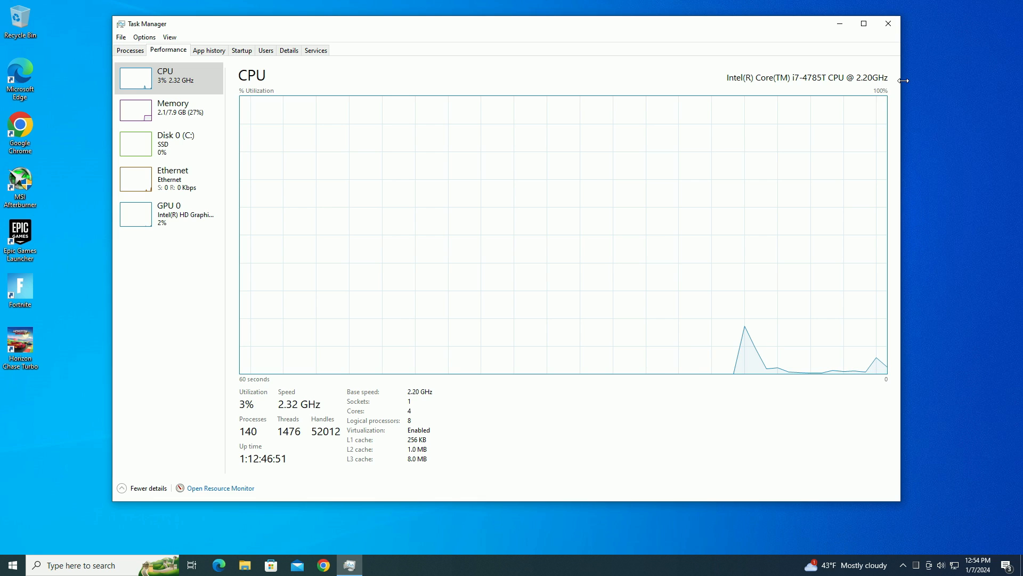
pyautogui.moveTo(897, 60)
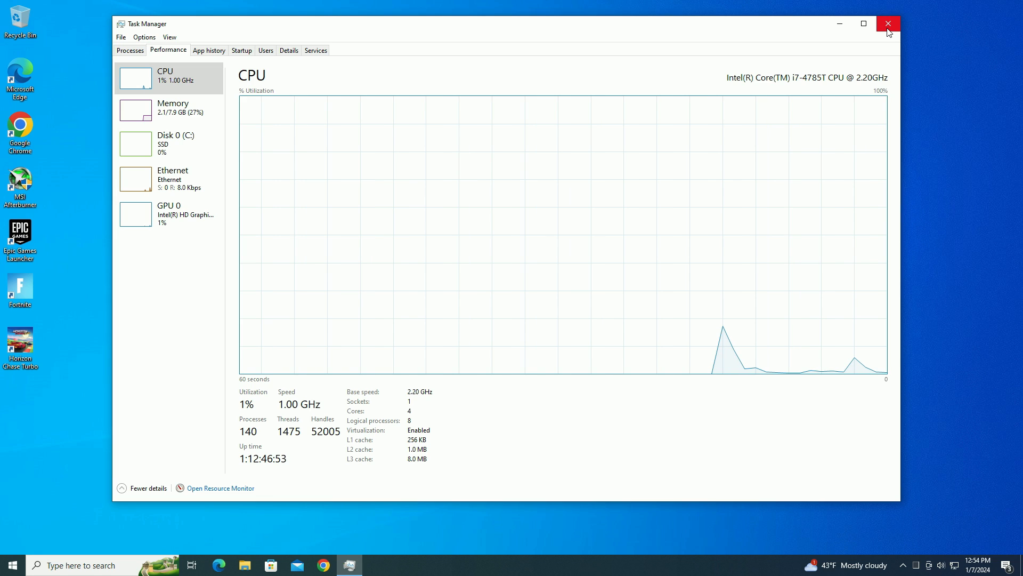
pyautogui.moveTo(888, 24)
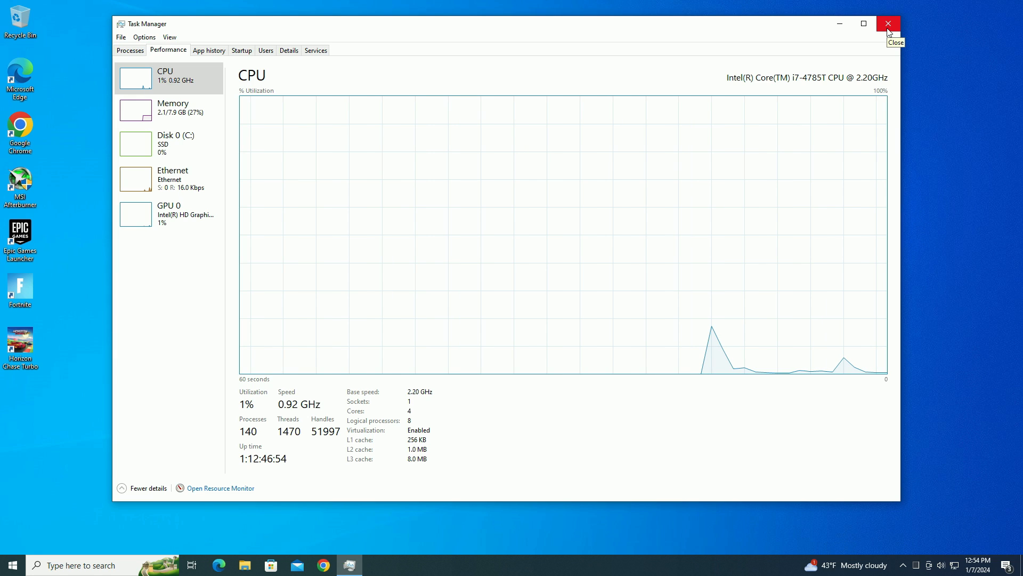
# Step: Close Task Manager and go to Settings > Update & Security > Recovery
pyautogui.click(9, 565)
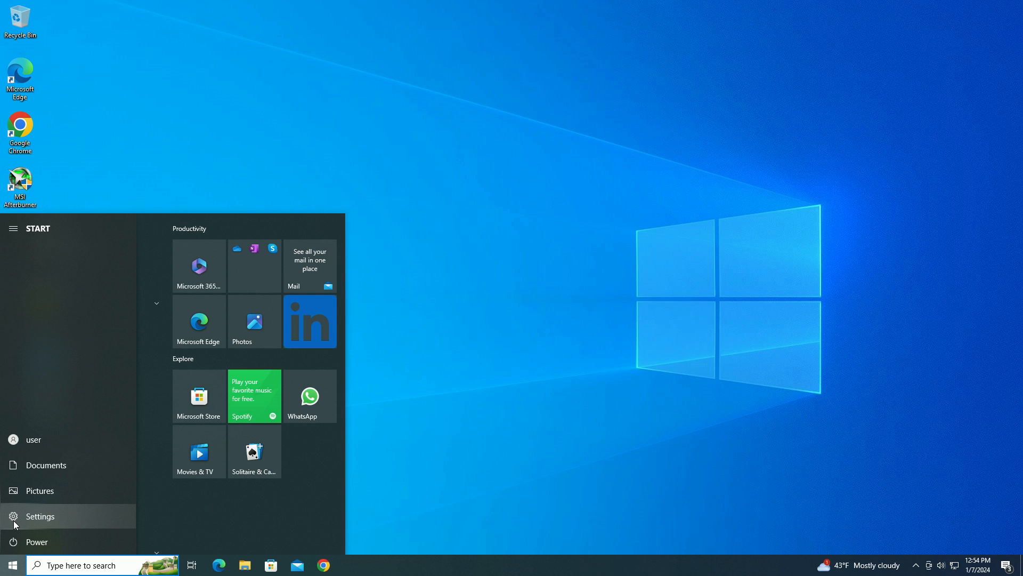
pyautogui.click(40, 516)
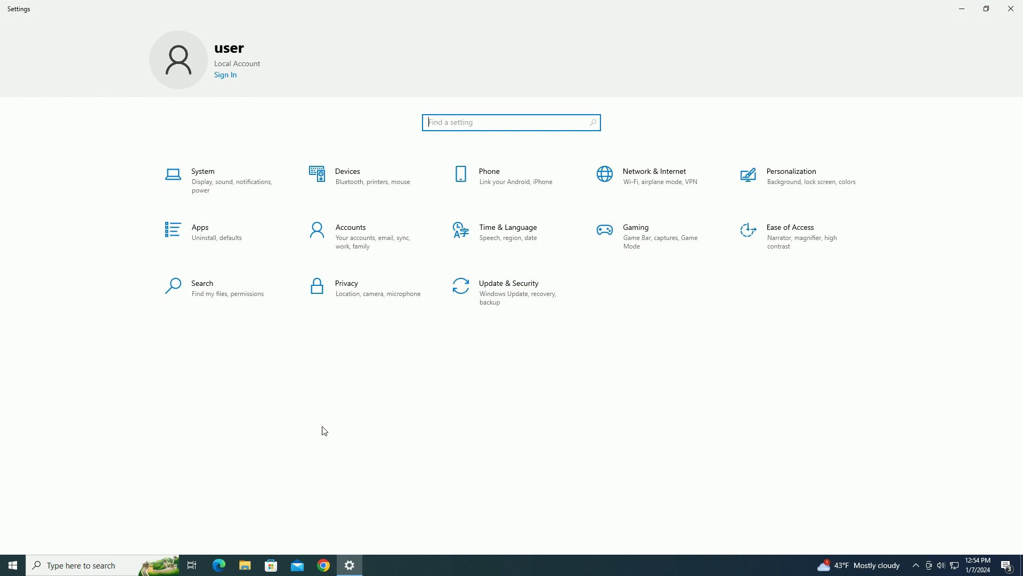
pyautogui.click(509, 291)
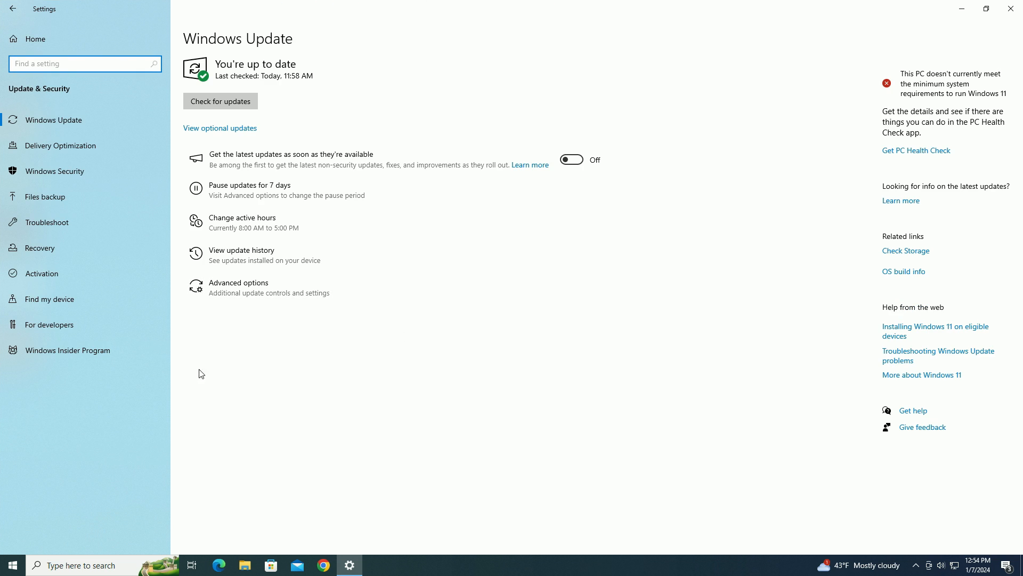
pyautogui.click(40, 247)
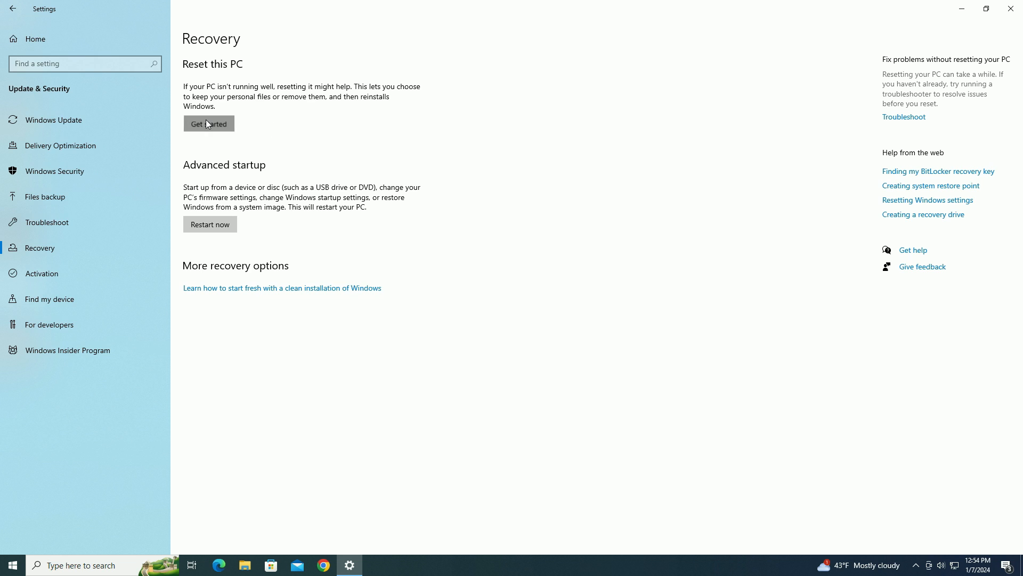
# Step: Start Reset this PC and choose reinstalling Windows locally from this device
pyautogui.click(209, 123)
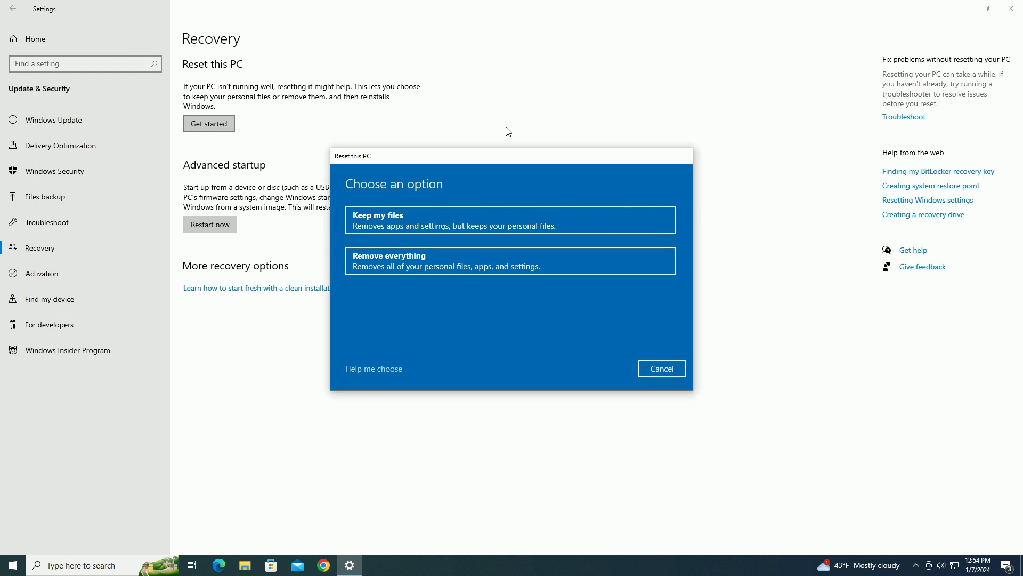
pyautogui.moveTo(495, 187)
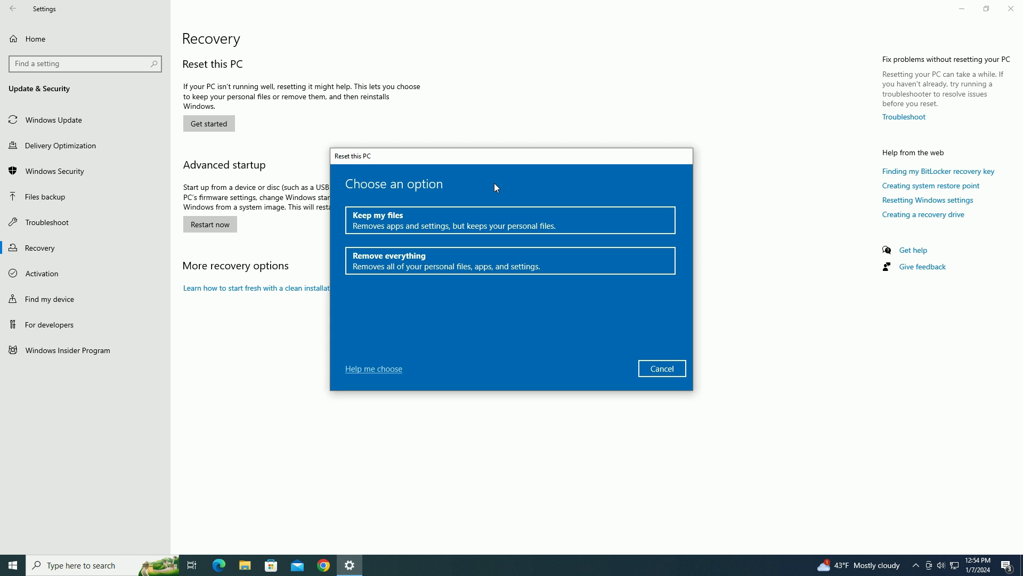
pyautogui.moveTo(437, 308)
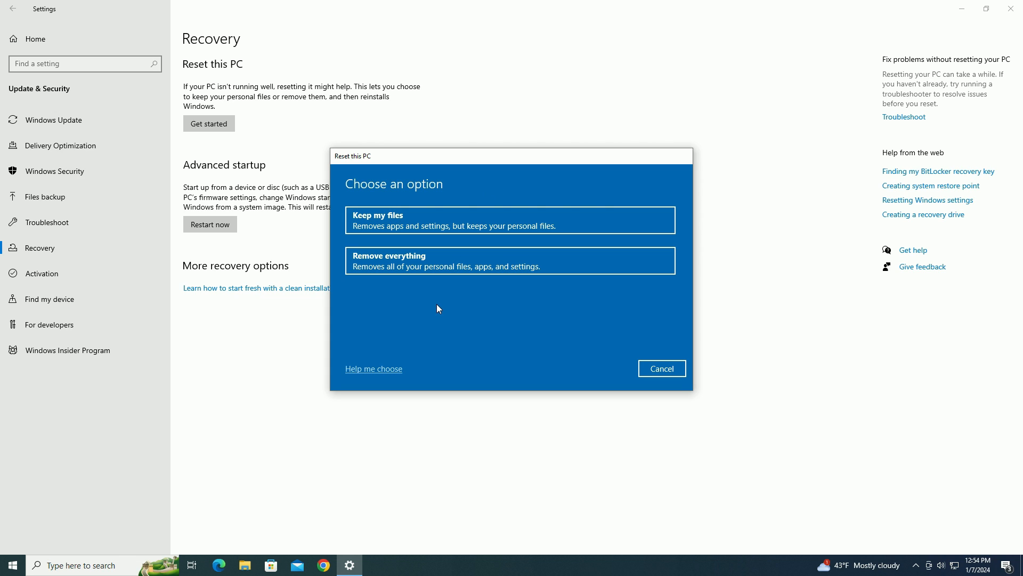
pyautogui.moveTo(437, 267)
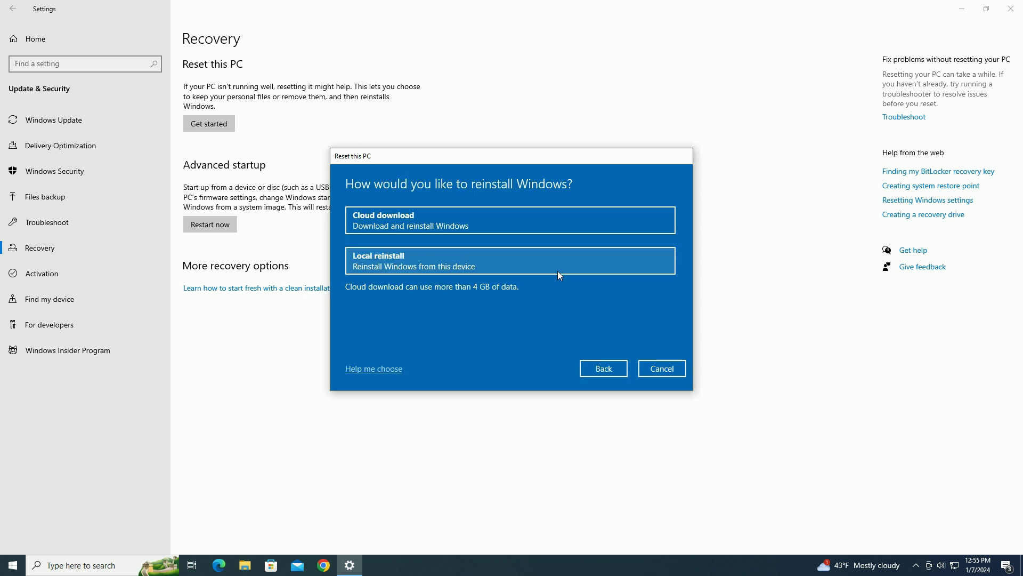
pyautogui.moveTo(503, 352)
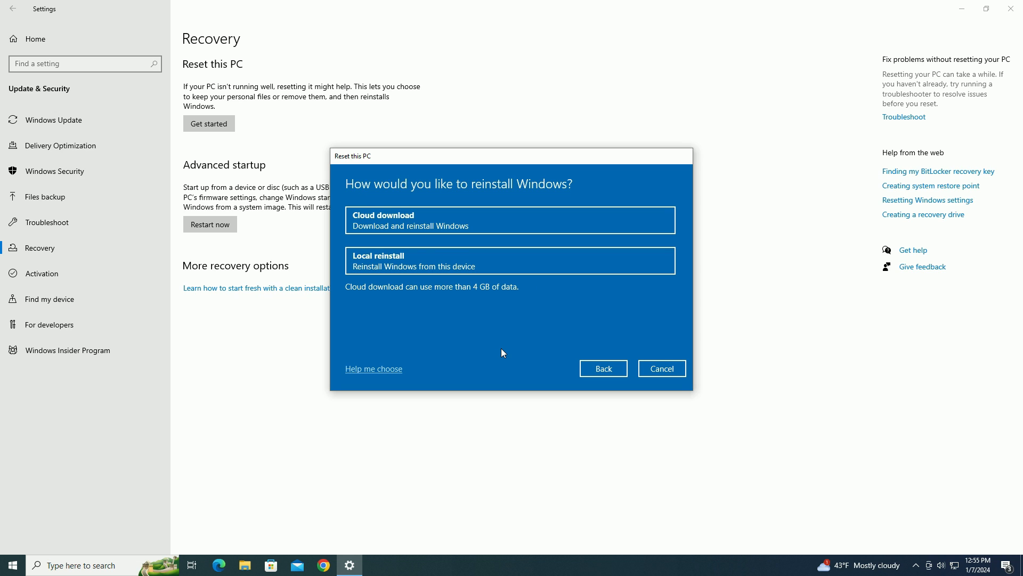
pyautogui.moveTo(509, 260)
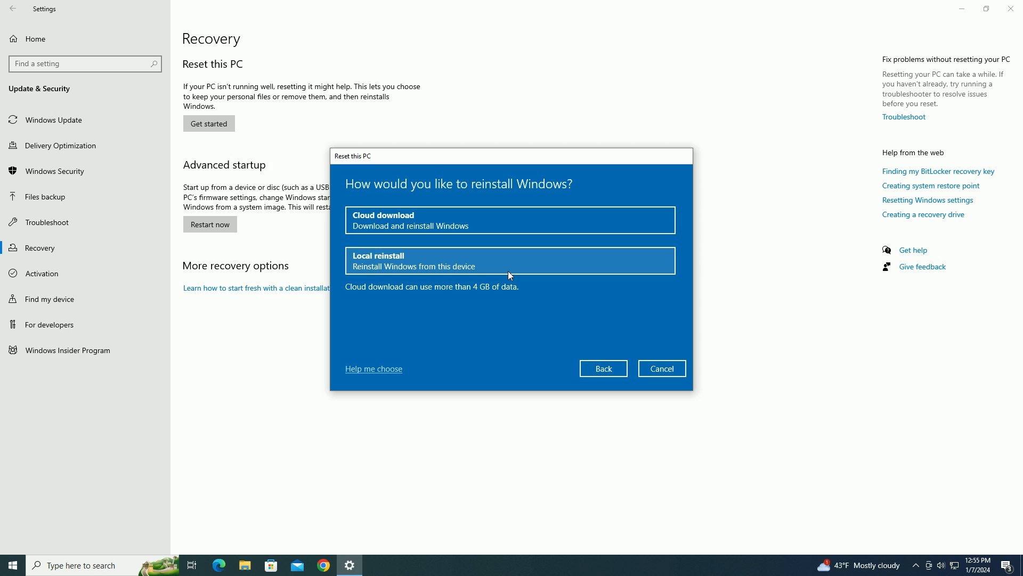
pyautogui.click(509, 259)
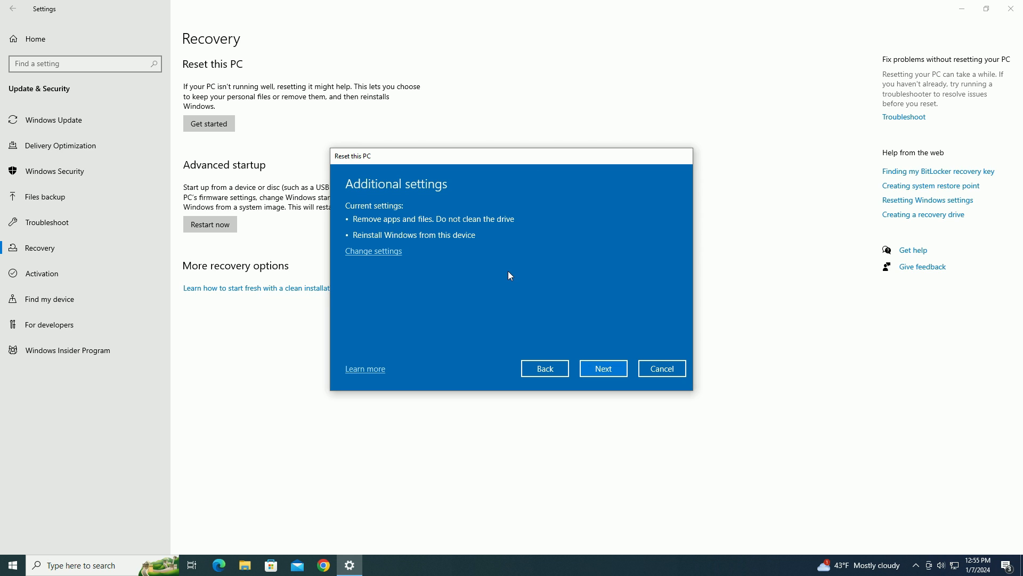
pyautogui.moveTo(454, 283)
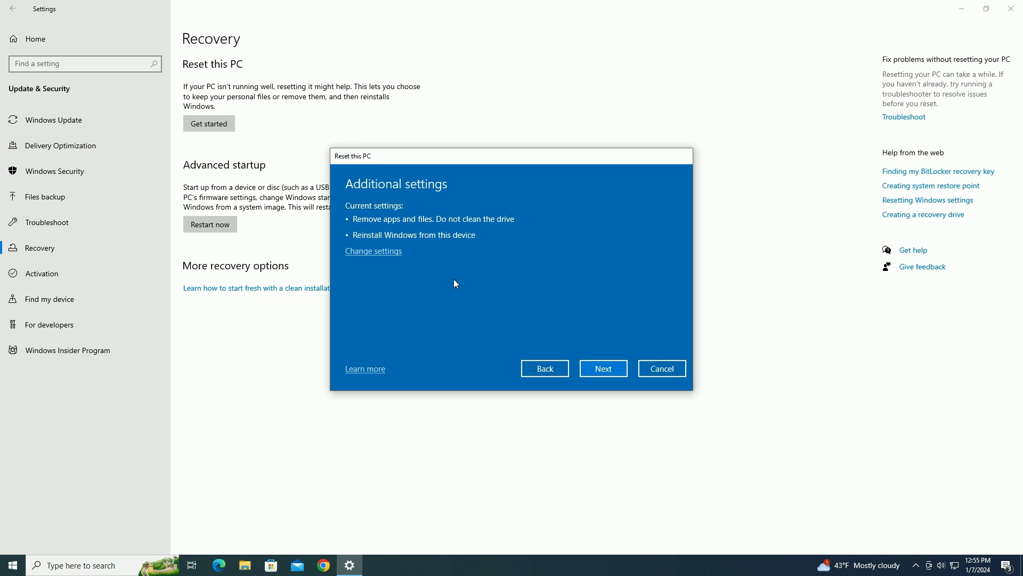
pyautogui.moveTo(406, 303)
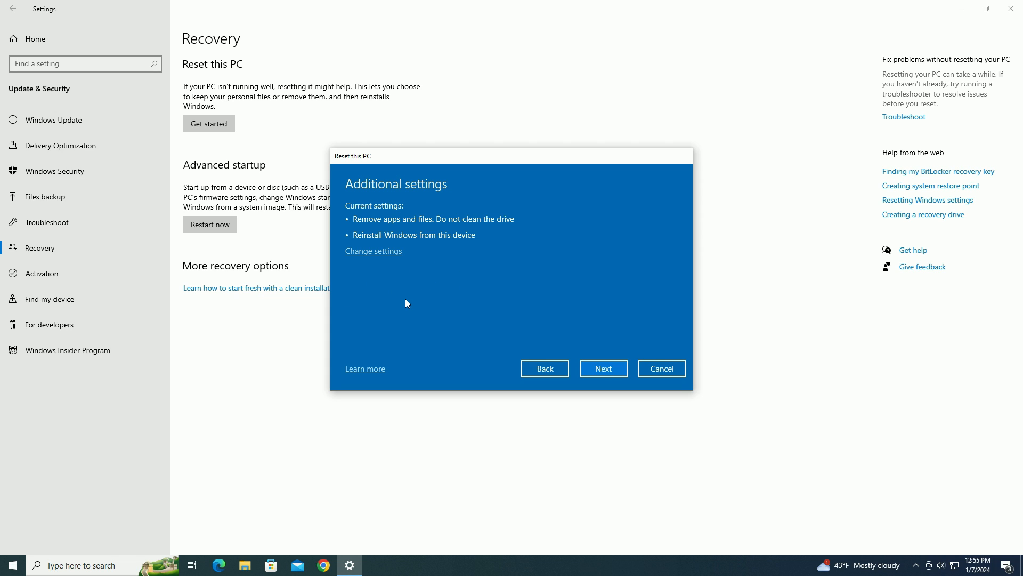
pyautogui.moveTo(450, 303)
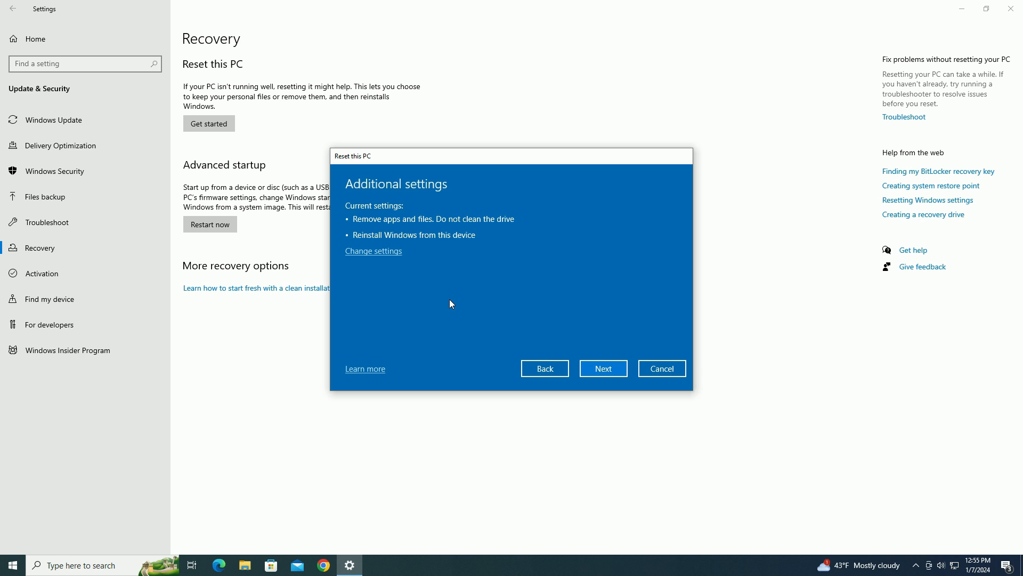
pyautogui.moveTo(400, 280)
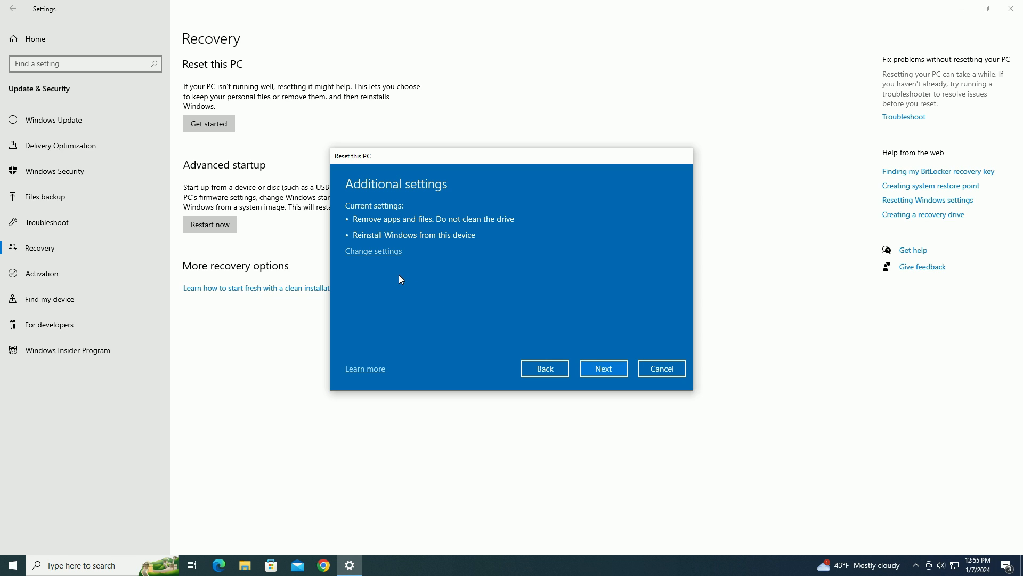
# Step: Change the reset settings to turn Clean data on
pyautogui.click(373, 251)
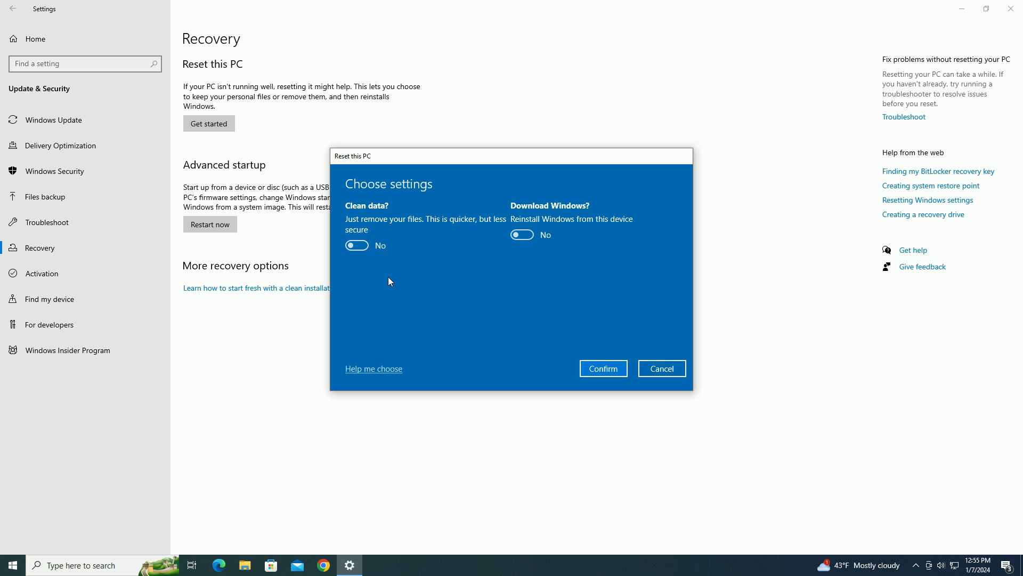
pyautogui.moveTo(439, 293)
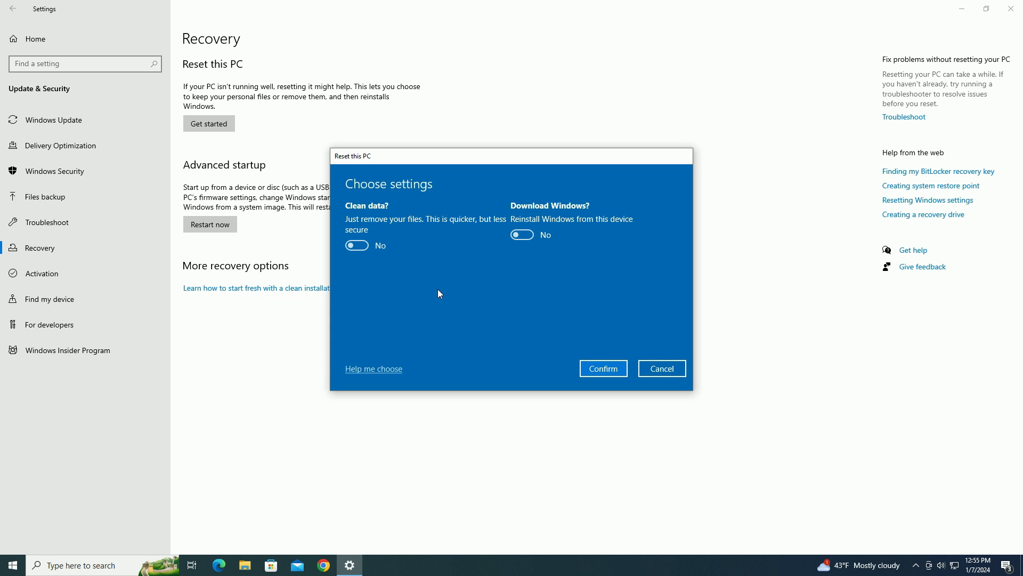
pyautogui.click(356, 245)
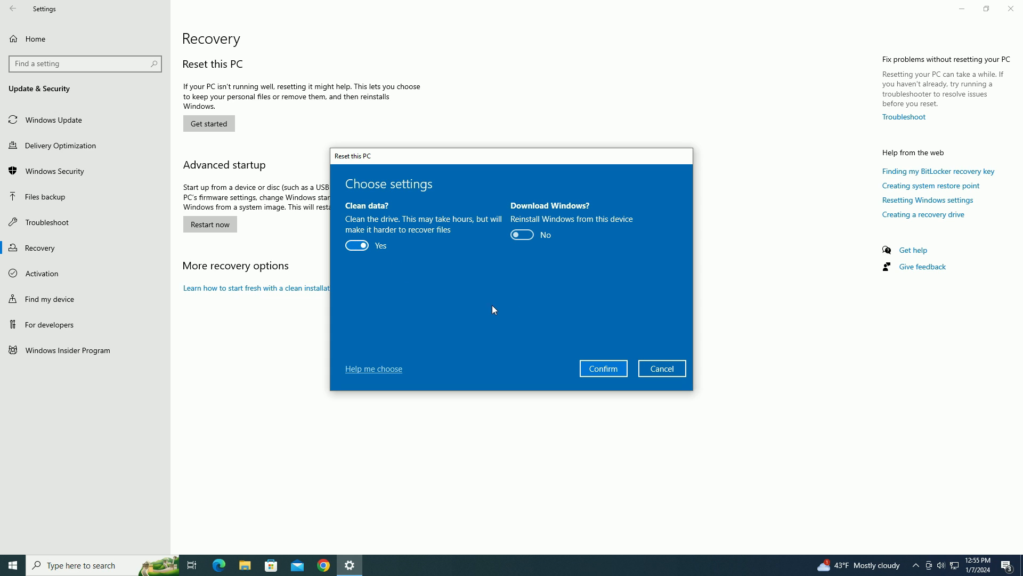
pyautogui.moveTo(623, 325)
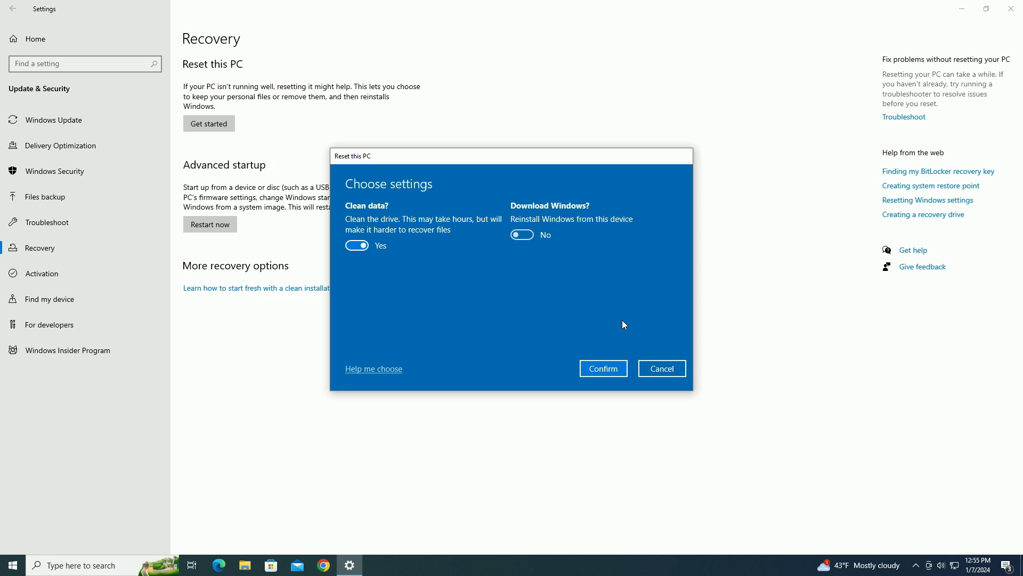
pyautogui.moveTo(553, 308)
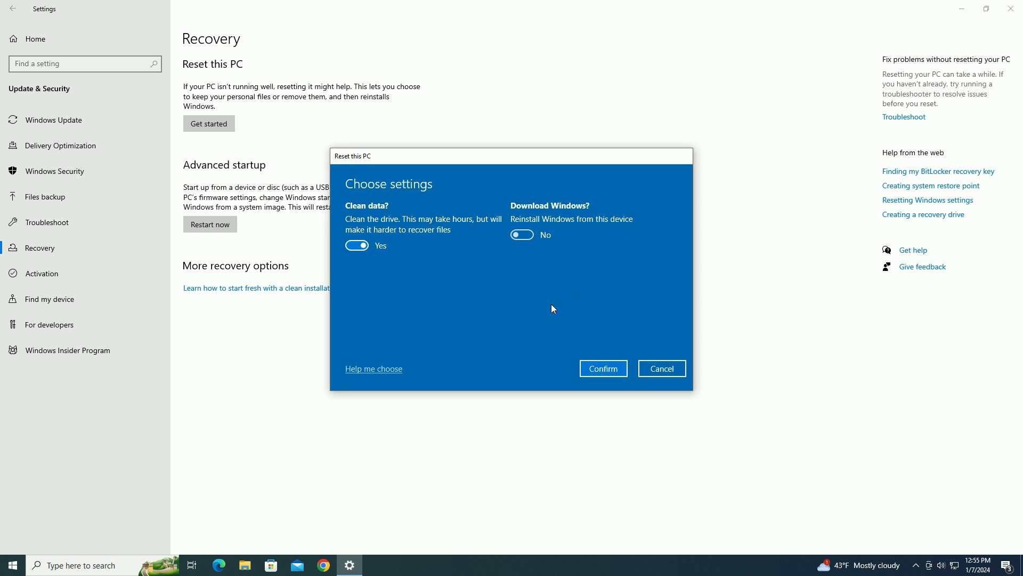
pyautogui.moveTo(526, 277)
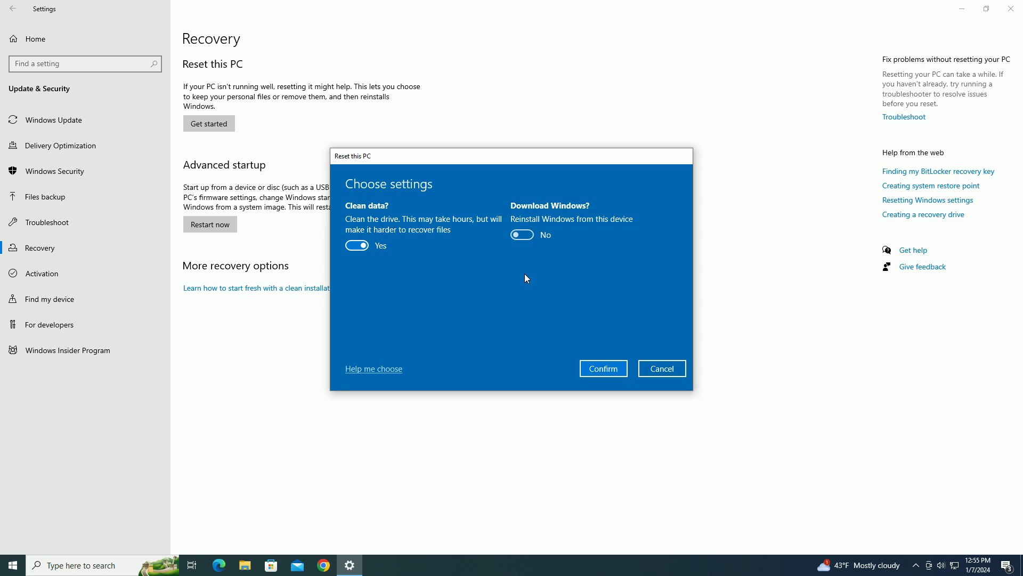
pyautogui.moveTo(510, 335)
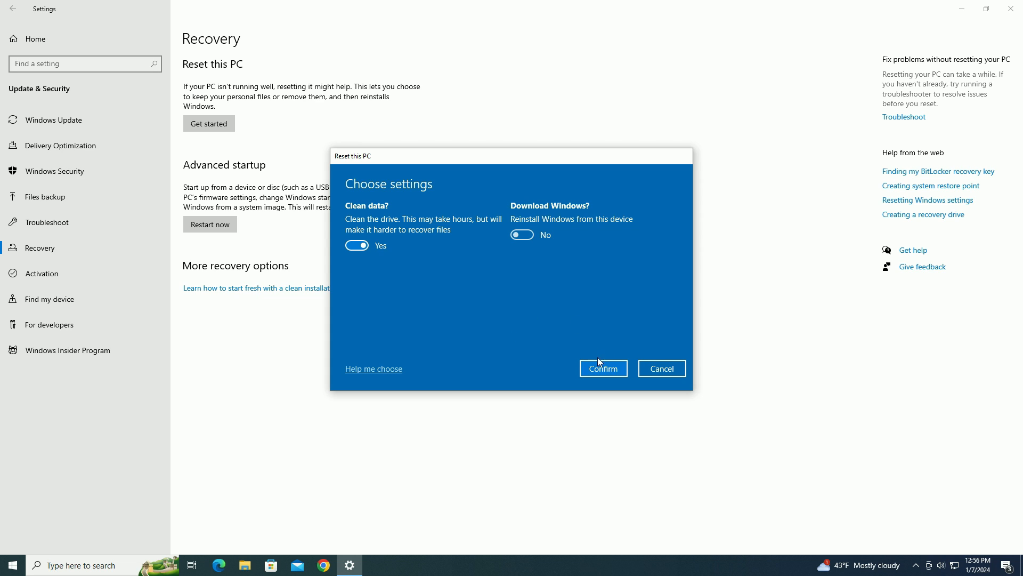
# Step: Confirm the clean-drive, local-reinstall settings and continue past Additional settings
pyautogui.click(601, 367)
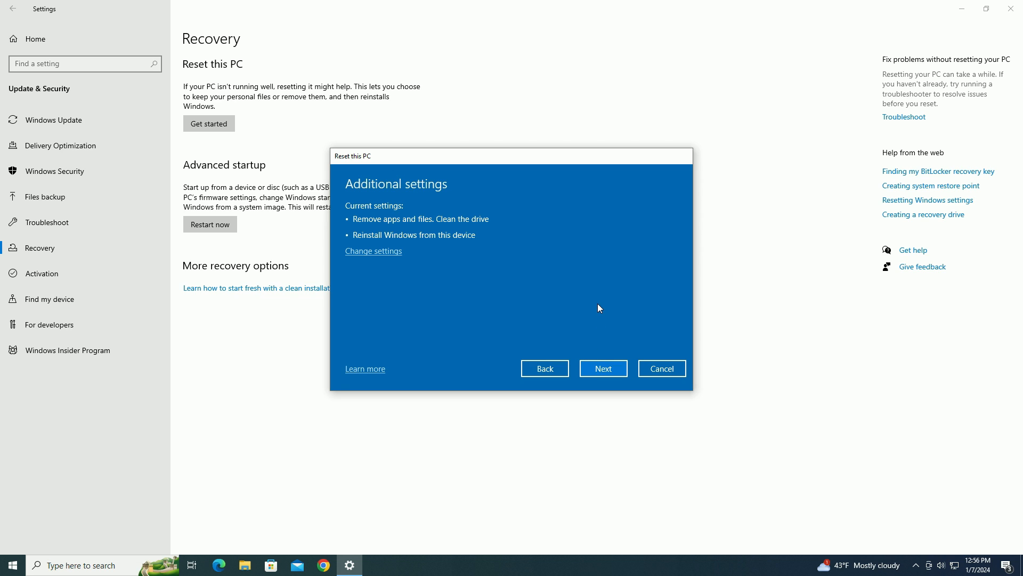
pyautogui.moveTo(594, 278)
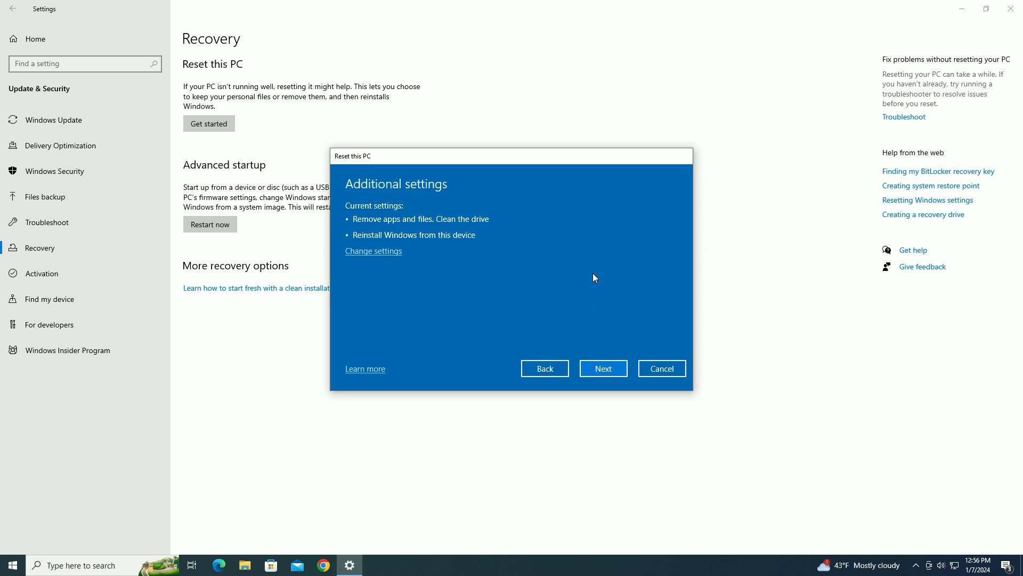
pyautogui.click(602, 368)
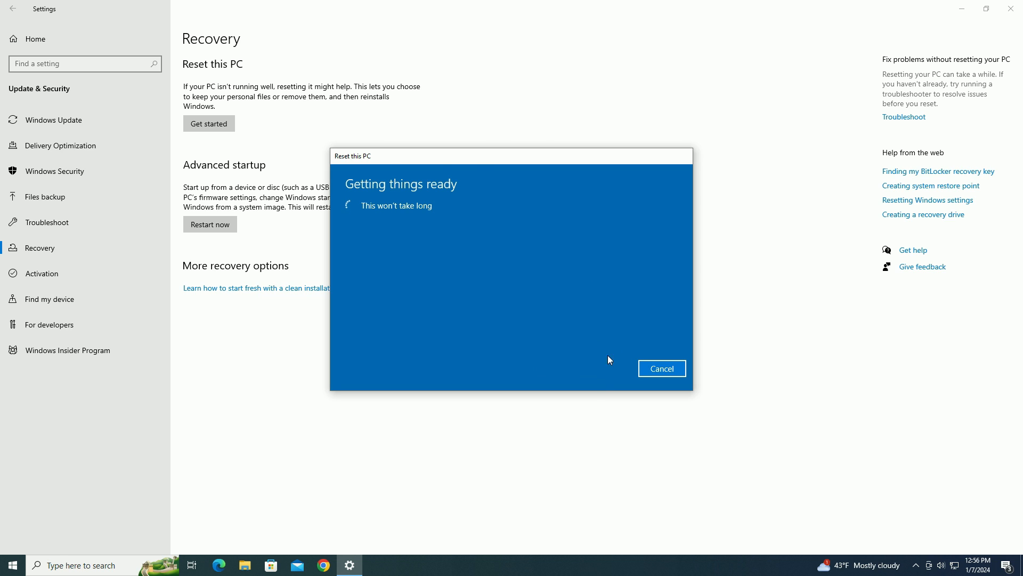
pyautogui.moveTo(630, 304)
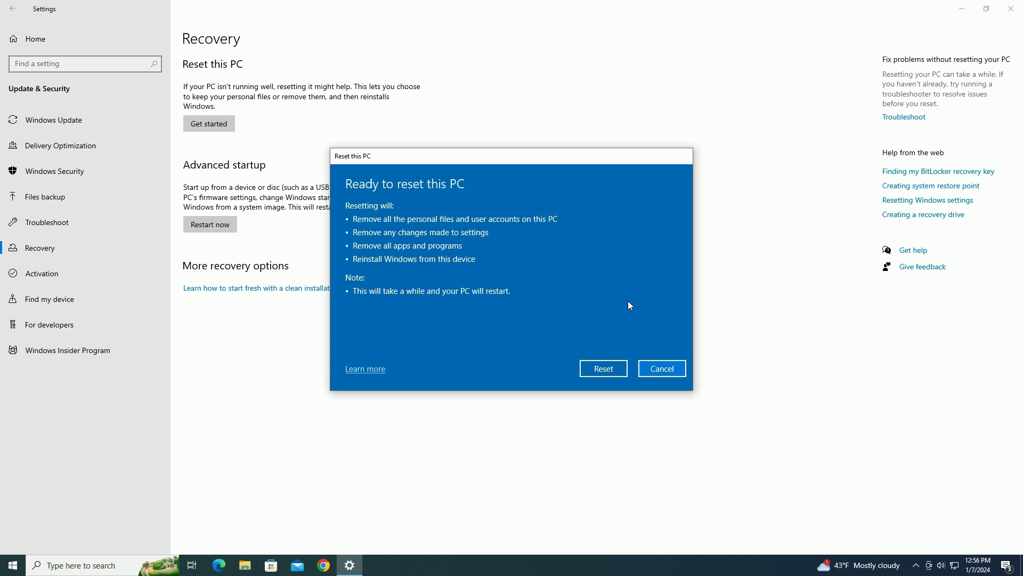
pyautogui.moveTo(532, 307)
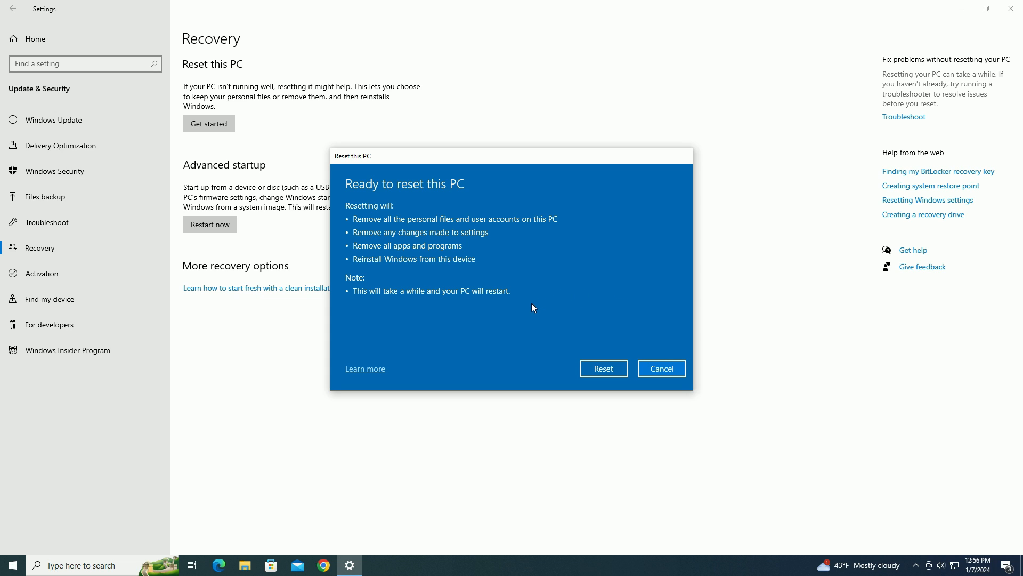
pyautogui.moveTo(601, 384)
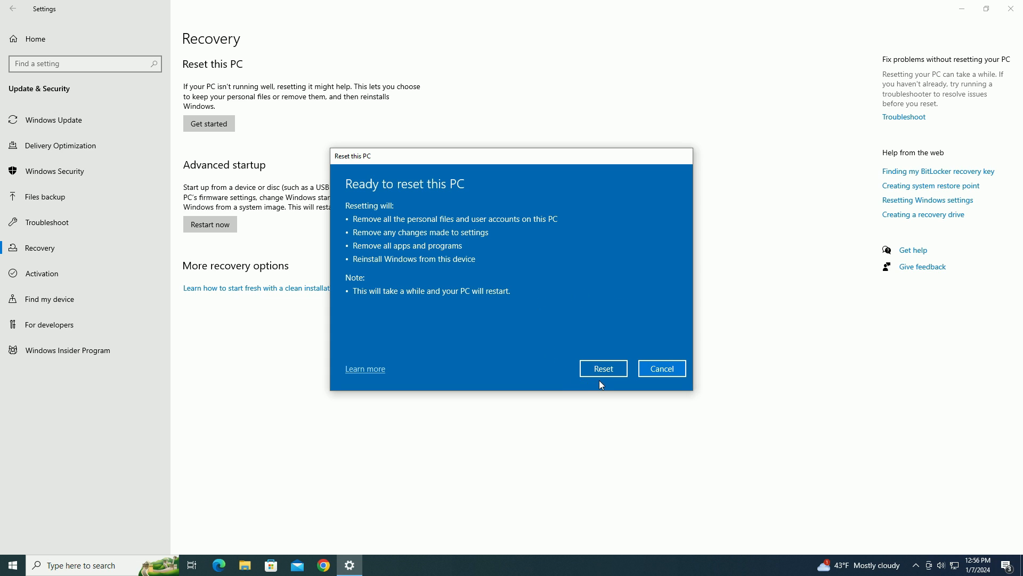
# Step: Start the reset so Windows prepares, restarts and reinstalls itself
pyautogui.click(602, 368)
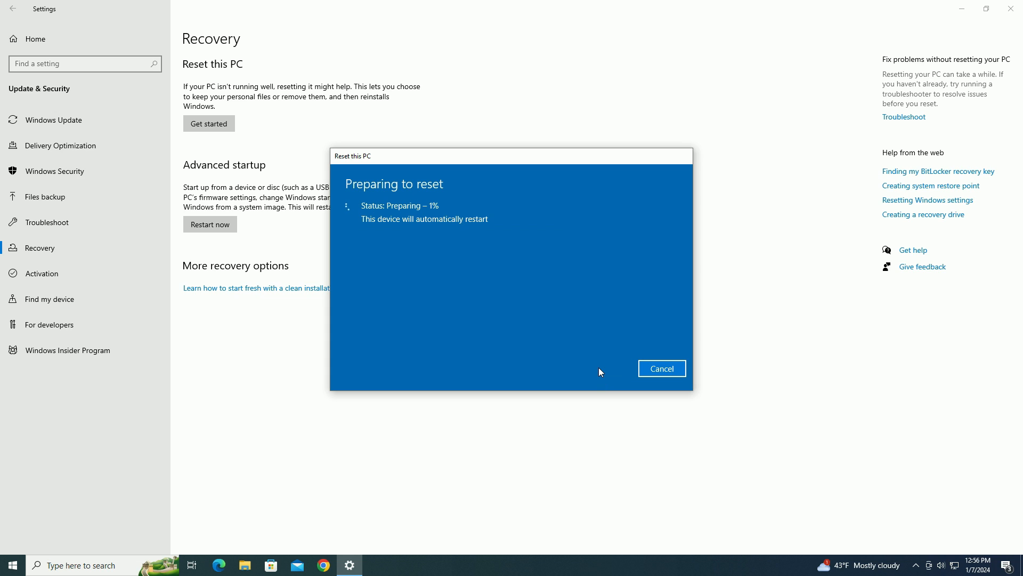
pyautogui.moveTo(614, 272)
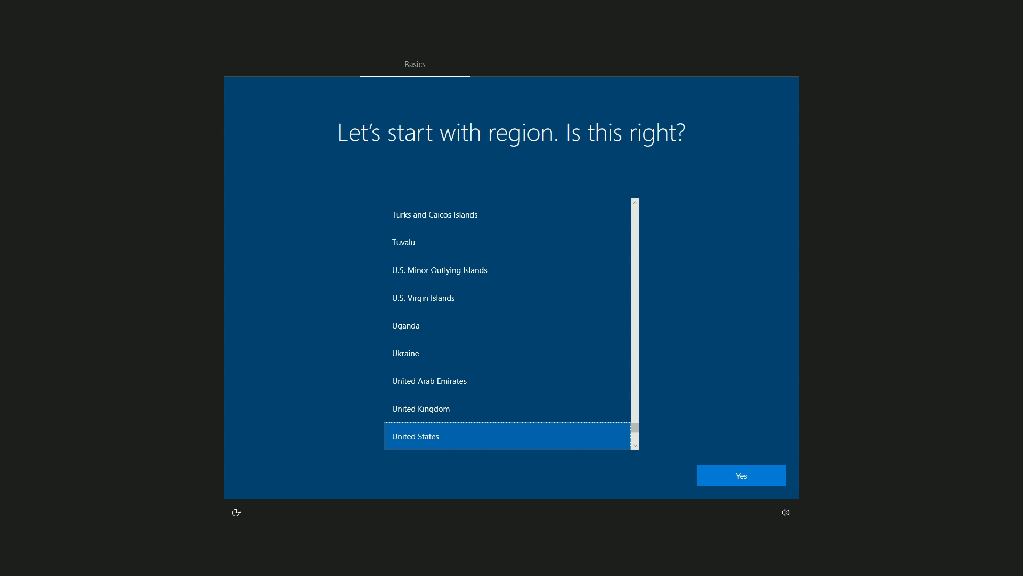
pyautogui.moveTo(692, 177)
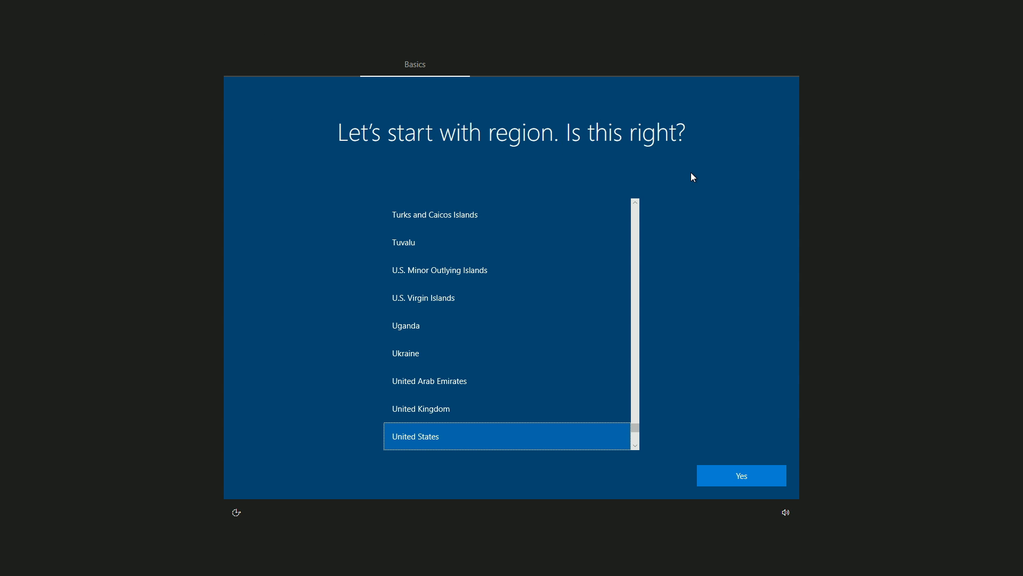
# Step: Accept United States region and US keyboard layout, skipping a second layout
pyautogui.click(740, 475)
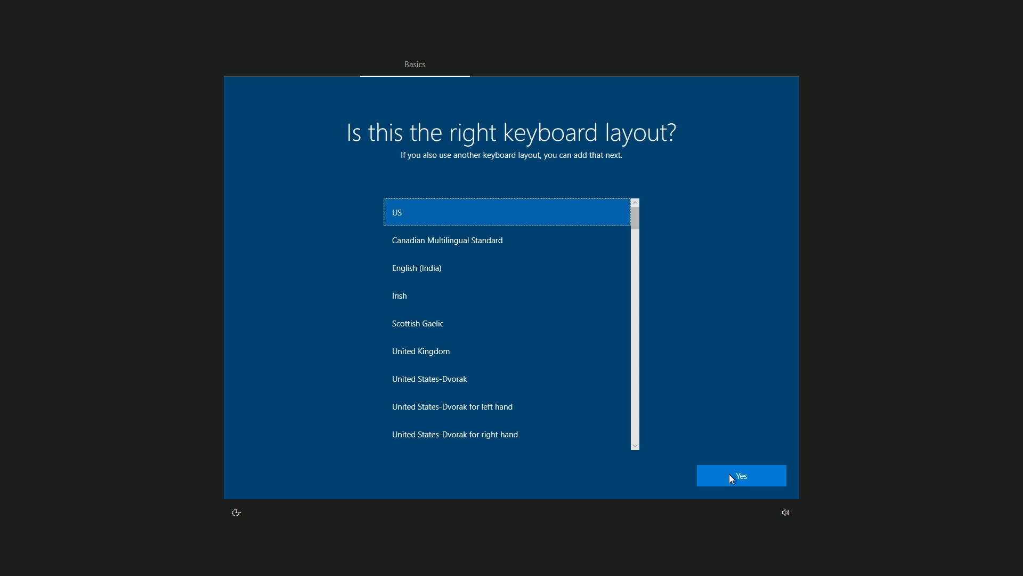
pyautogui.moveTo(754, 480)
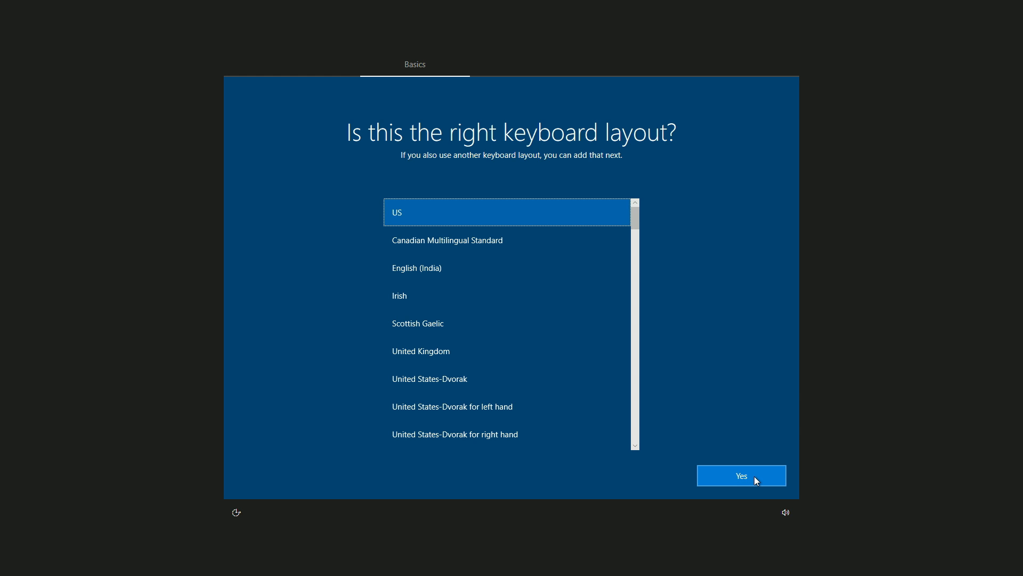
pyautogui.click(740, 475)
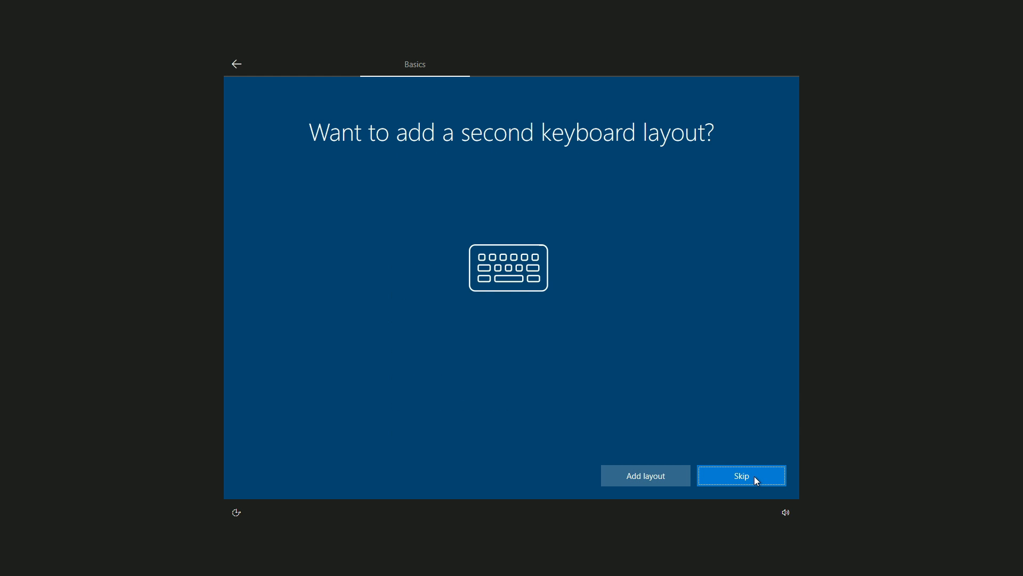
pyautogui.click(741, 475)
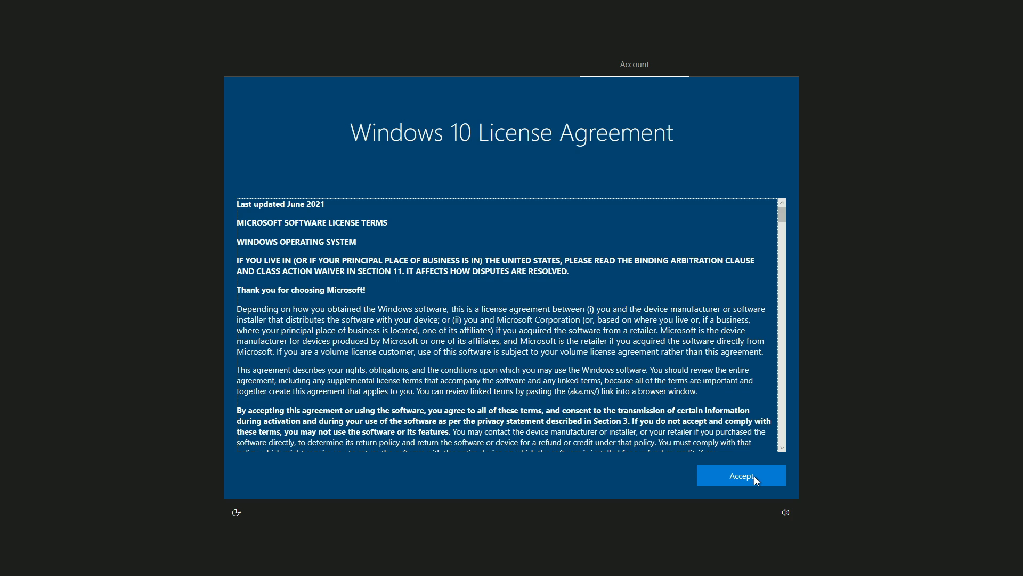
# Step: Accept the Windows 10 License Agreement
pyautogui.click(741, 475)
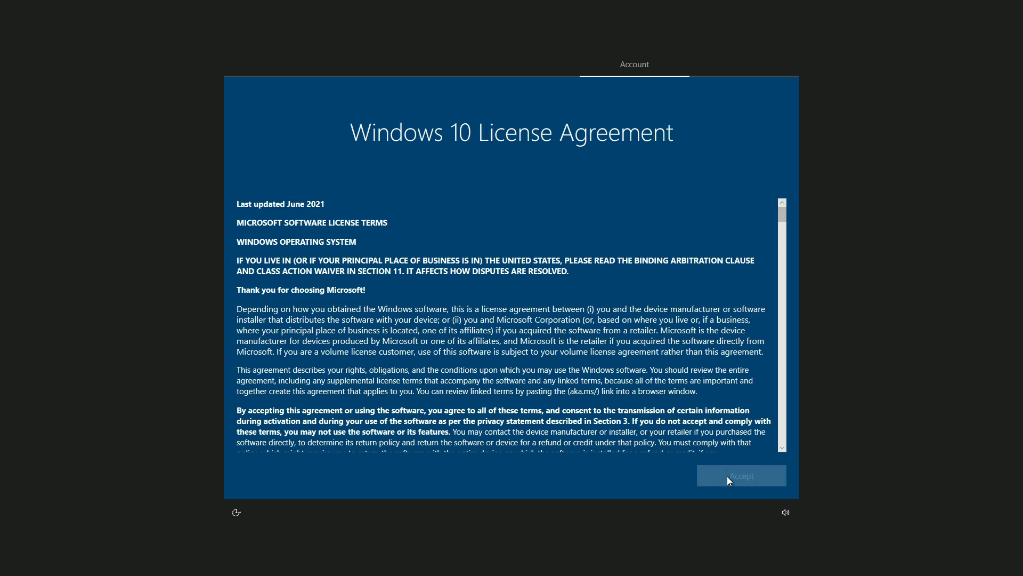
pyautogui.click(741, 474)
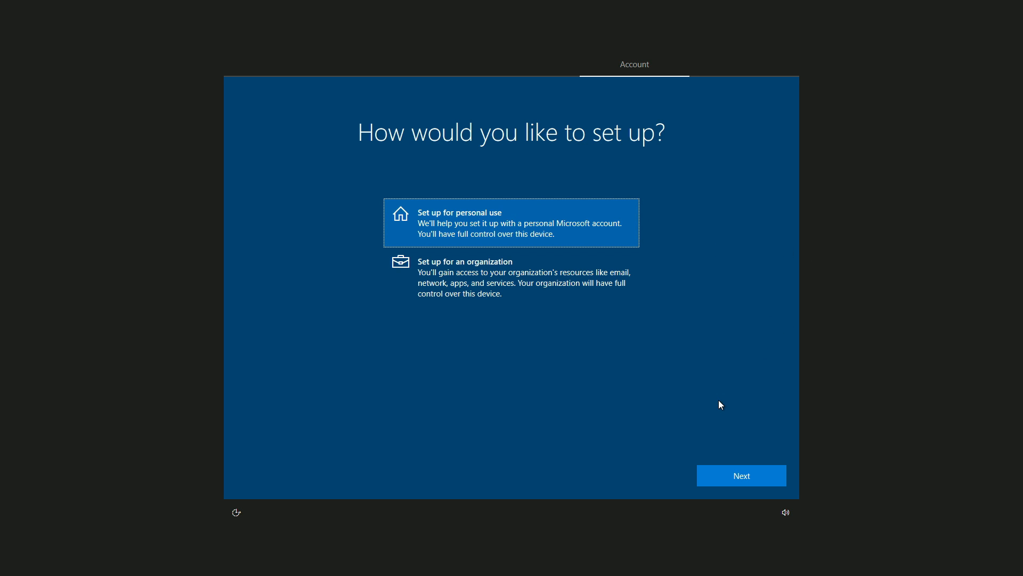
pyautogui.moveTo(723, 472)
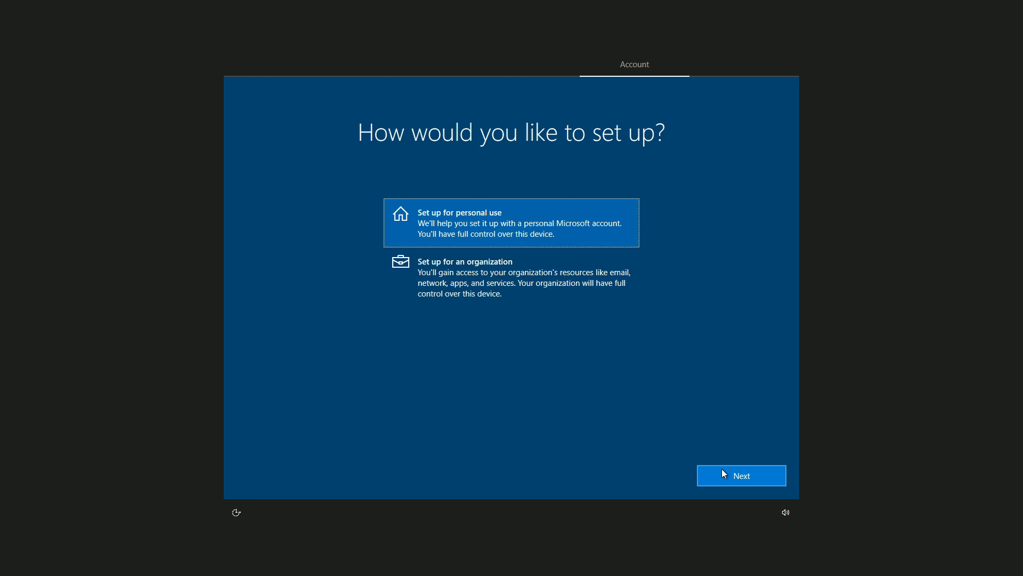
# Step: Set up for personal use with an offline account, limited experience and no password
pyautogui.click(741, 475)
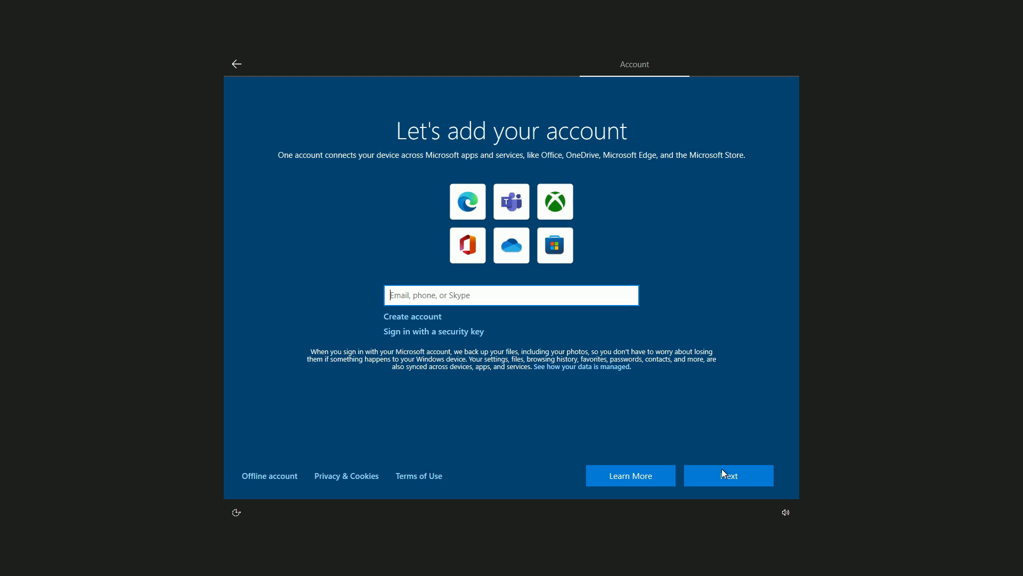
pyautogui.moveTo(268, 474)
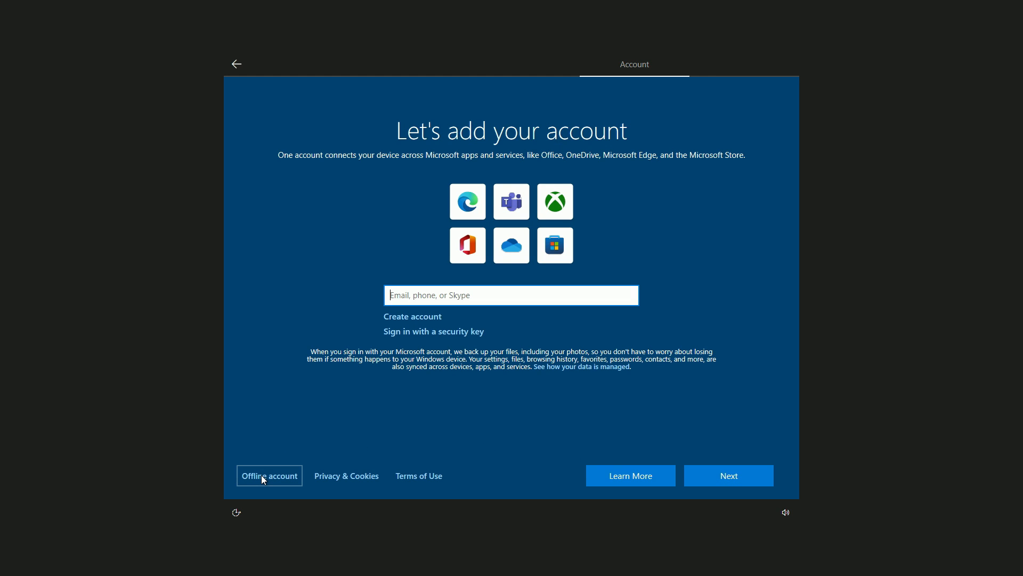
pyautogui.click(268, 475)
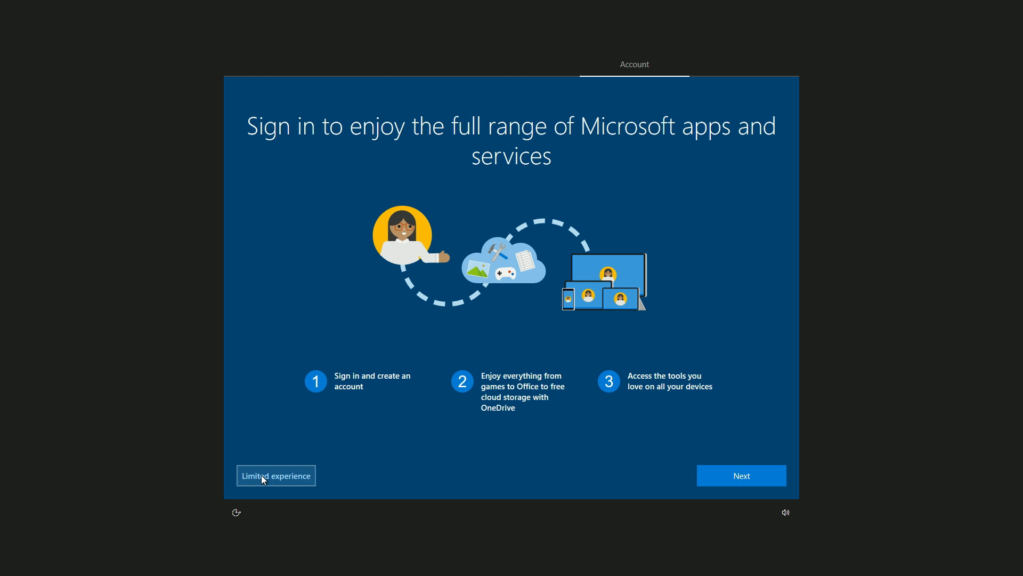
pyautogui.click(276, 475)
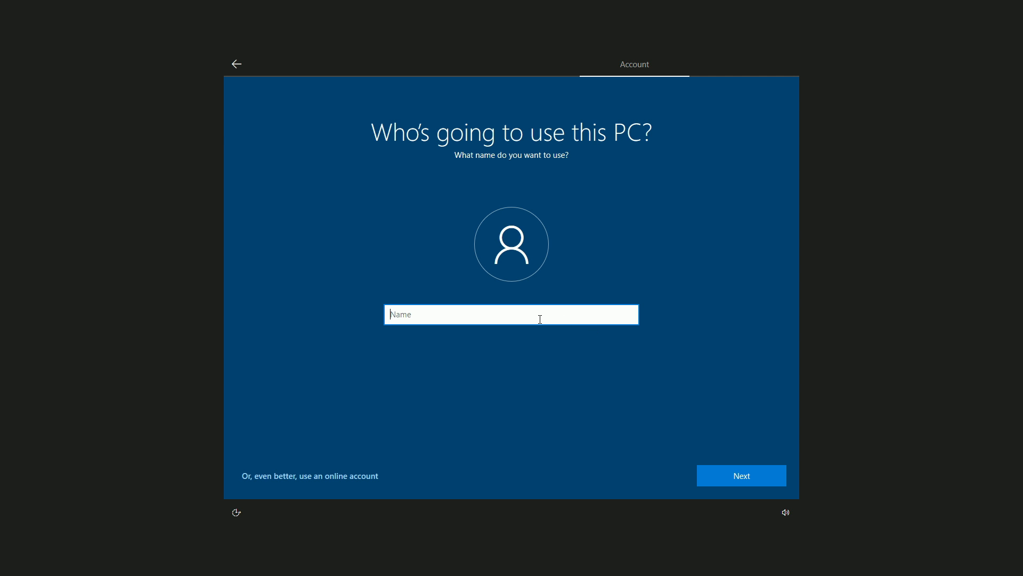
pyautogui.click(741, 475)
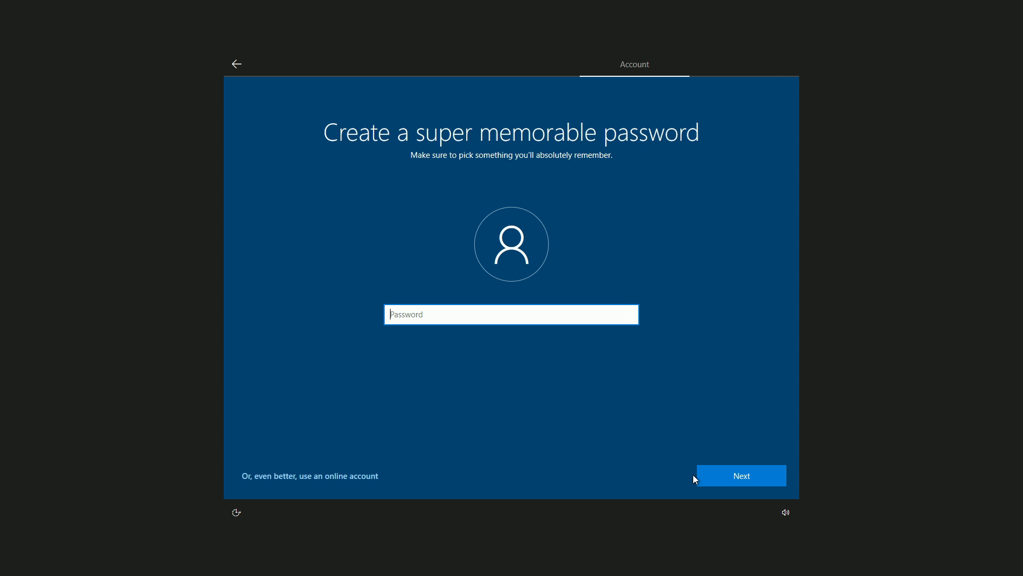
pyautogui.moveTo(736, 484)
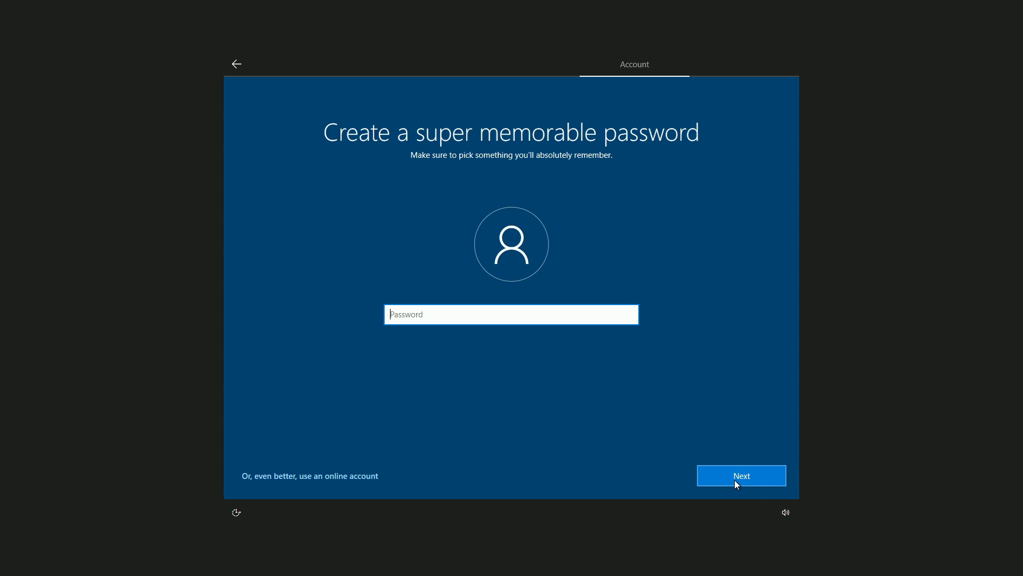
pyautogui.click(741, 475)
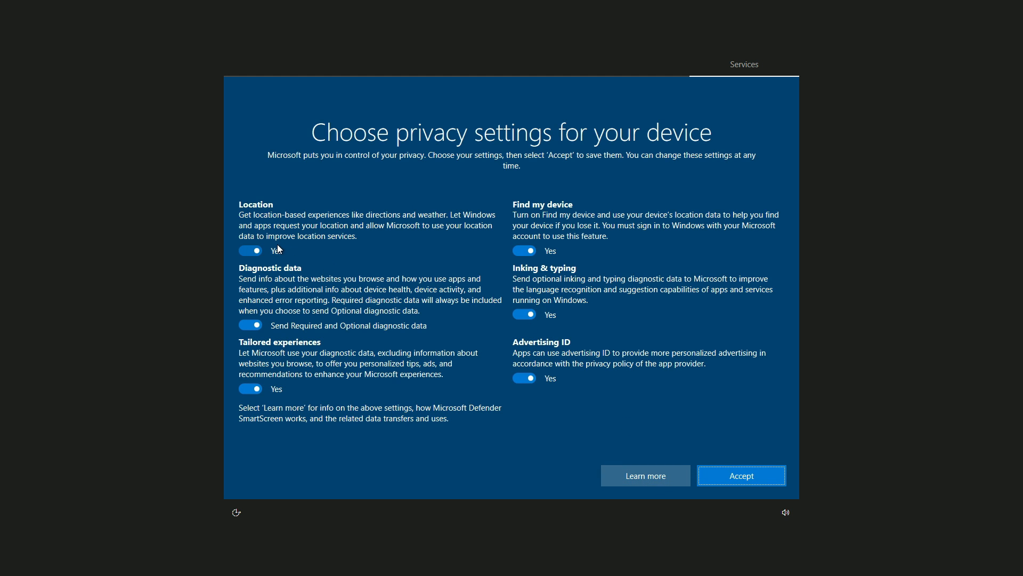
# Step: Turn off location, diagnostics, tailored experiences, Find my device, inking and advertising ID, then skip personalisation
pyautogui.click(250, 251)
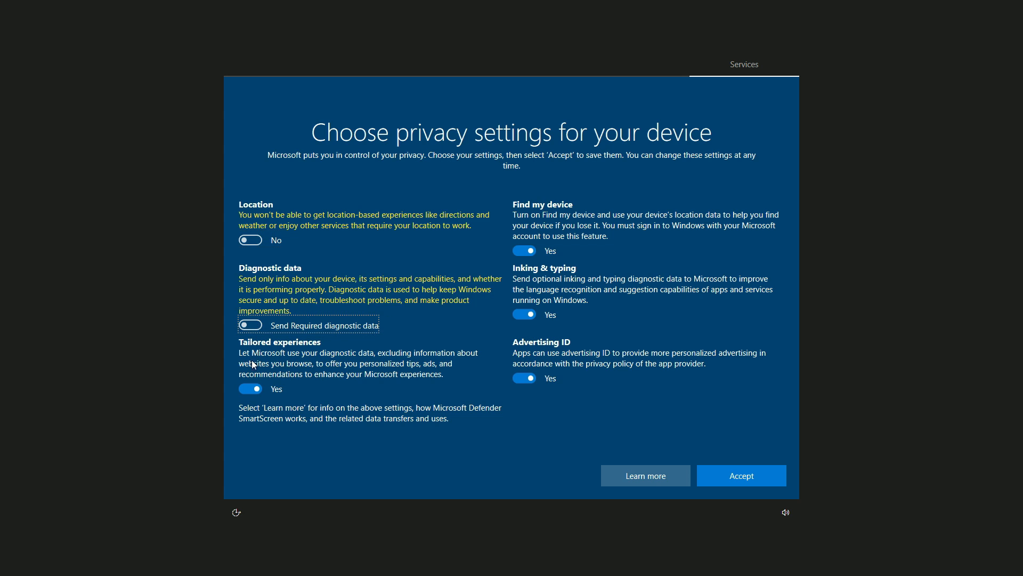
pyautogui.click(250, 389)
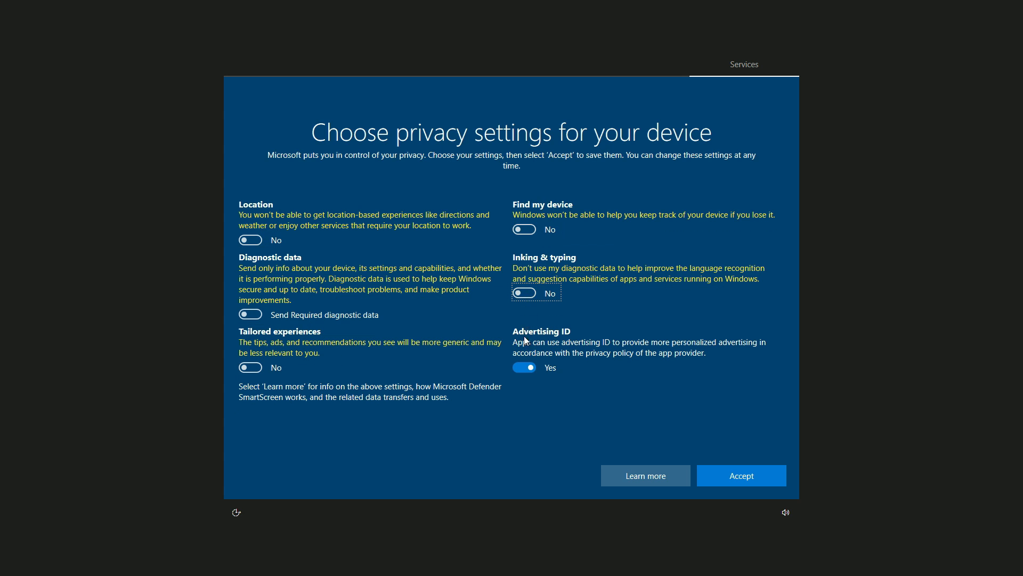
pyautogui.click(523, 366)
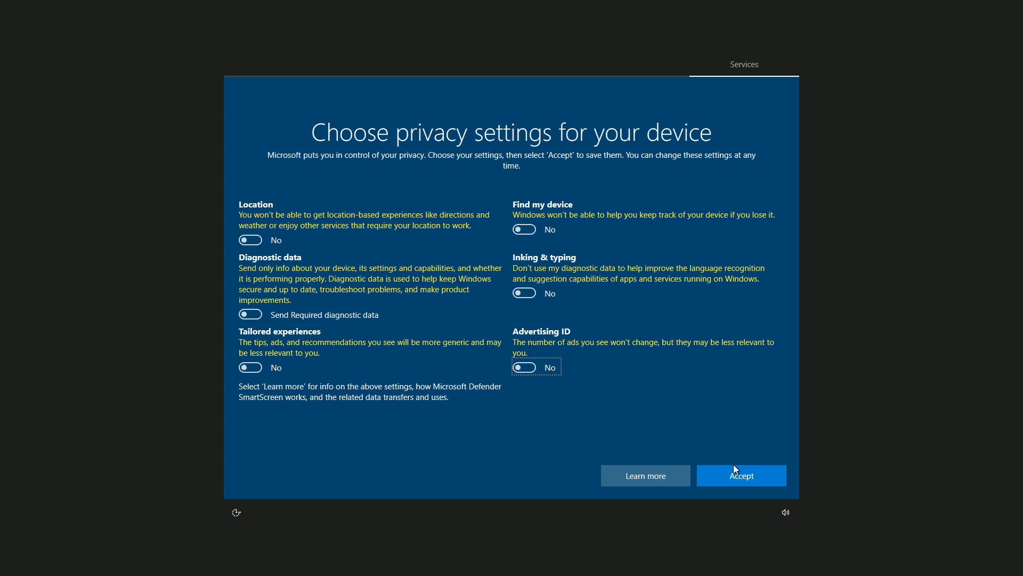
pyautogui.click(741, 475)
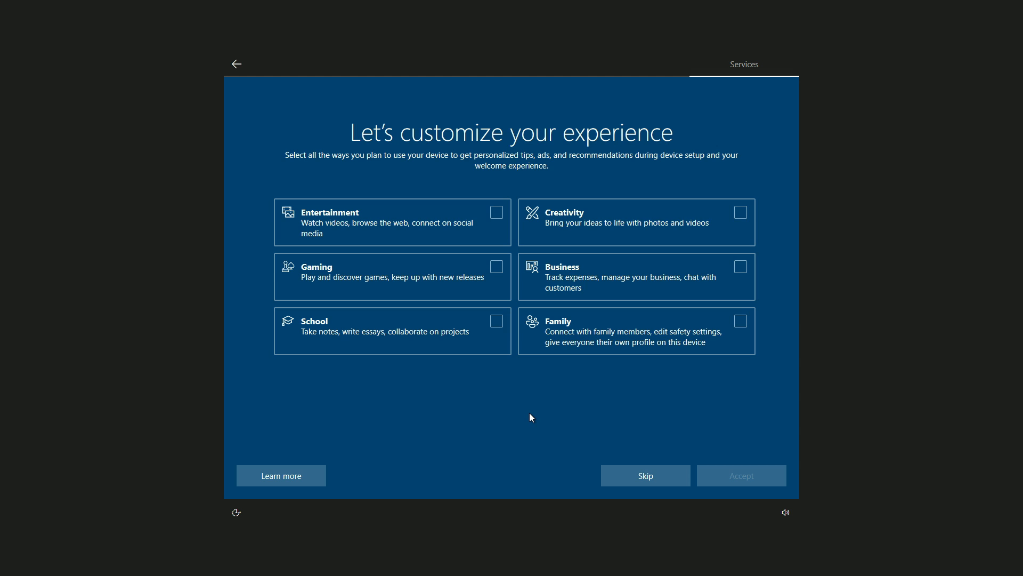
pyautogui.moveTo(645, 475)
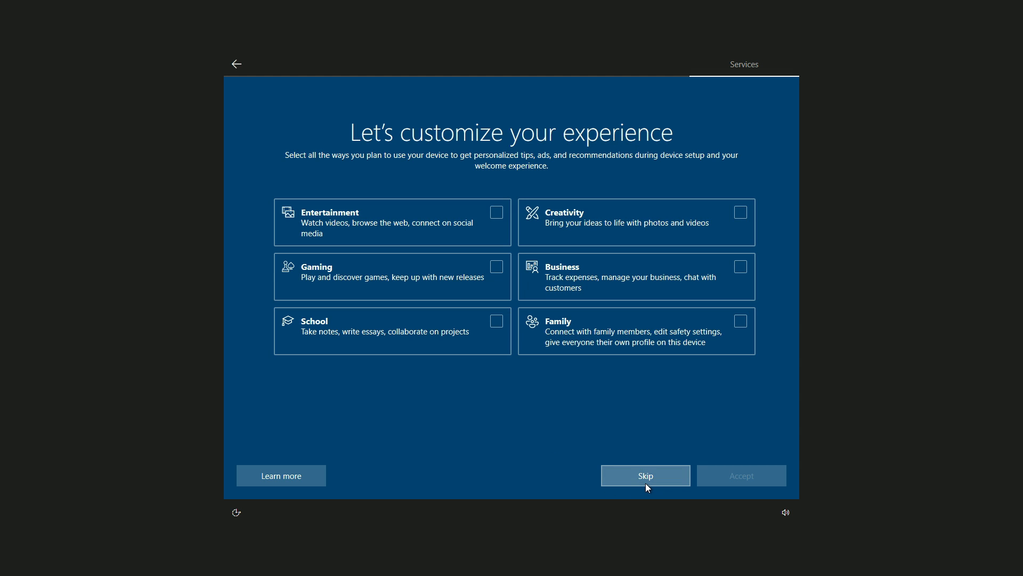
pyautogui.click(645, 475)
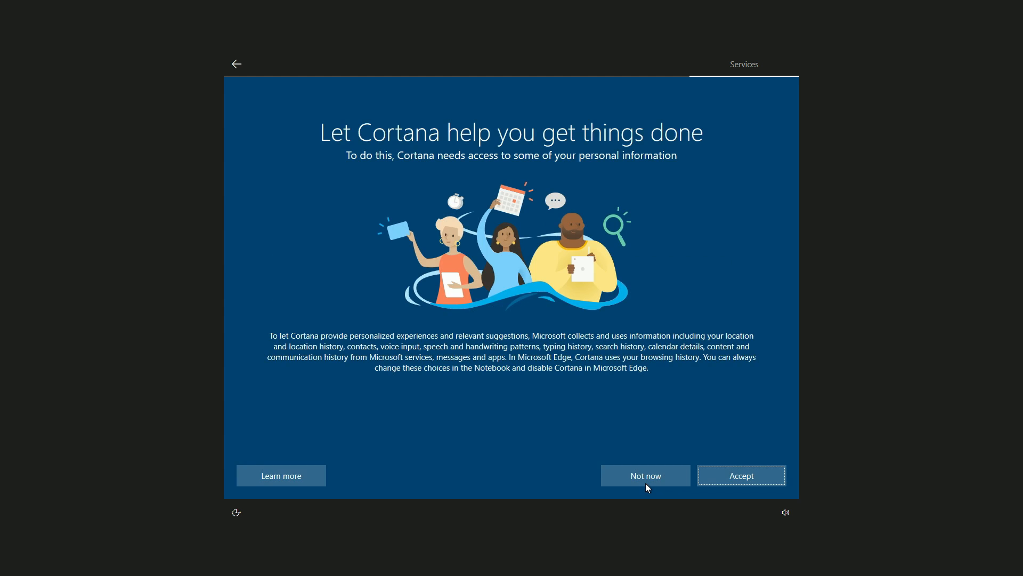
pyautogui.click(645, 474)
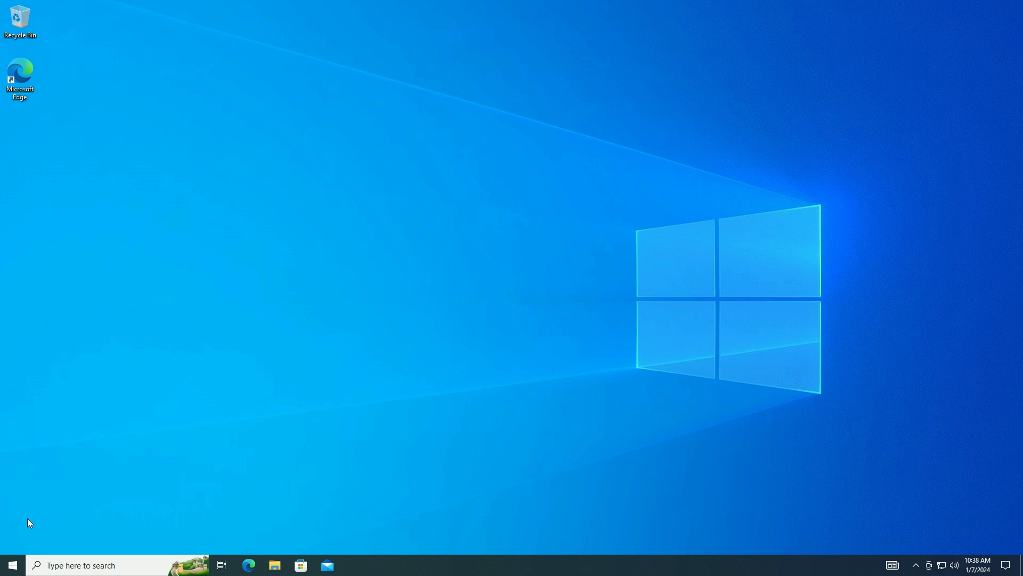
pyautogui.moveTo(10, 564)
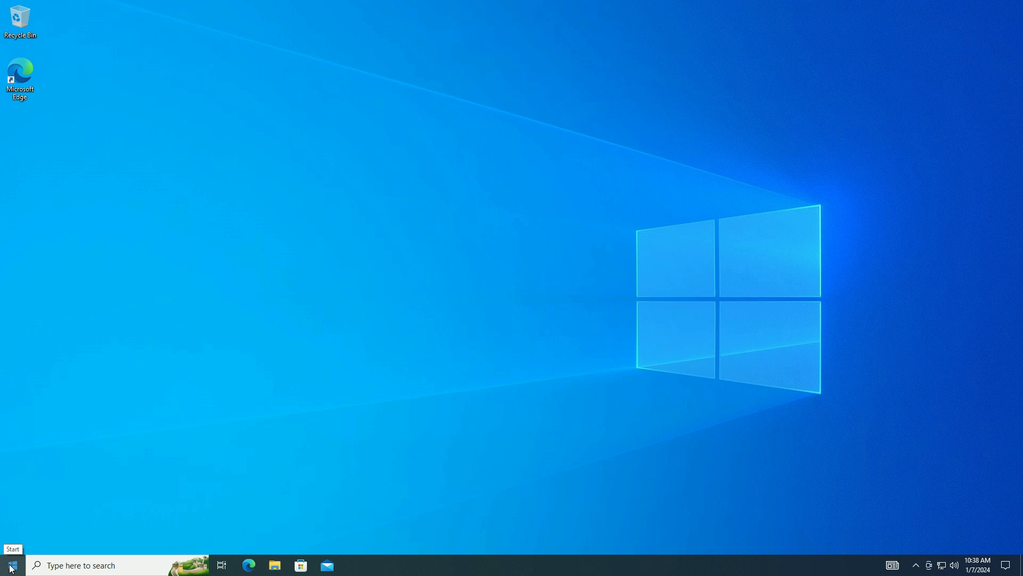
# Step: Launch Edge and decline importing recent browsing data and Google data
pyautogui.click(11, 564)
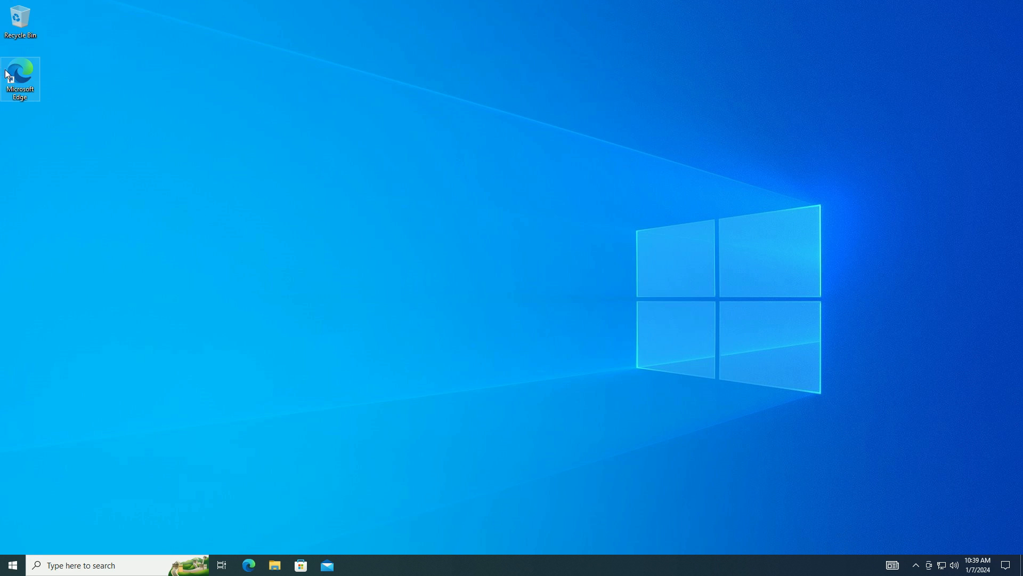
pyautogui.doubleClick(21, 78)
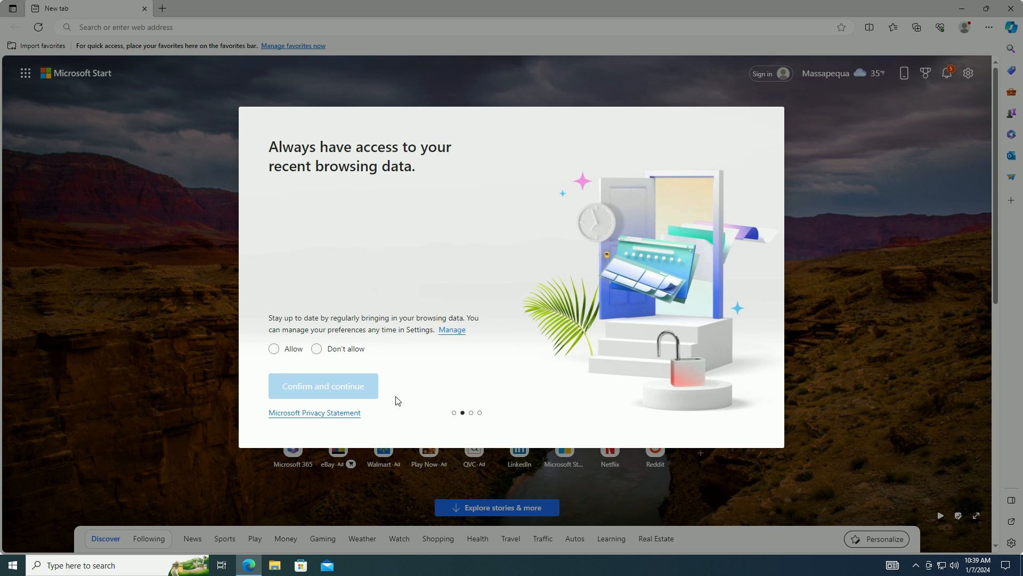
pyautogui.click(316, 349)
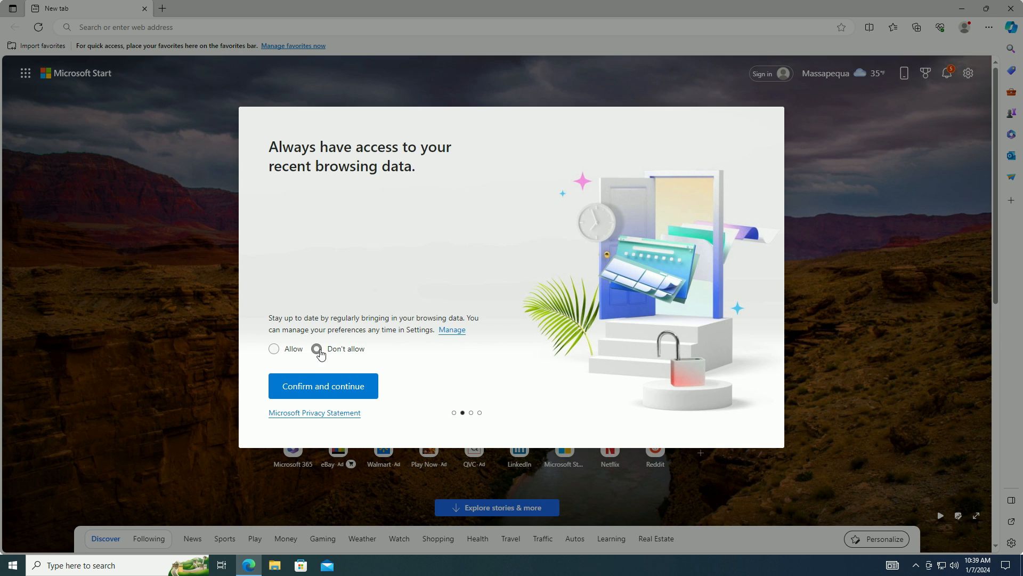
pyautogui.click(322, 386)
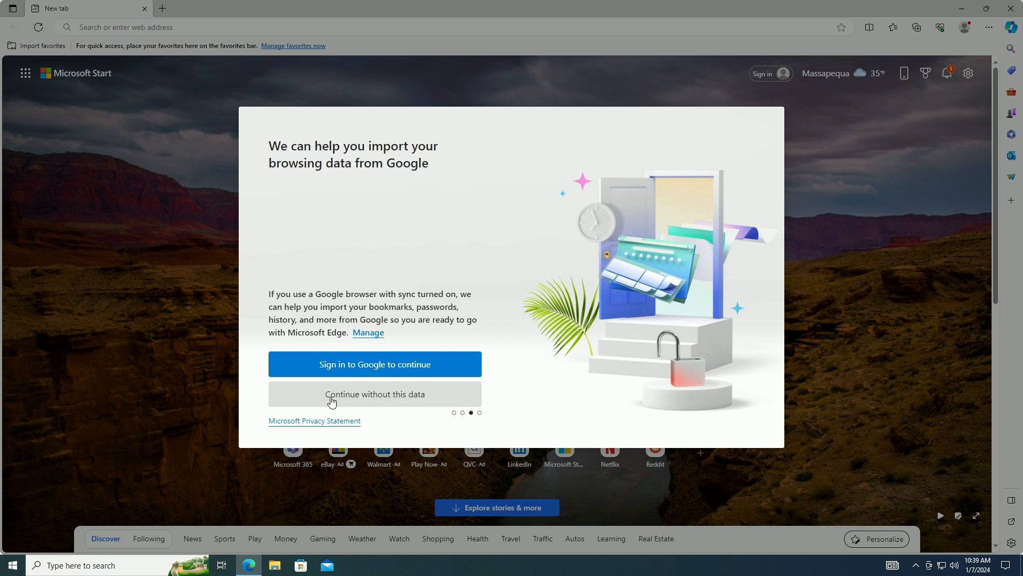
pyautogui.click(374, 394)
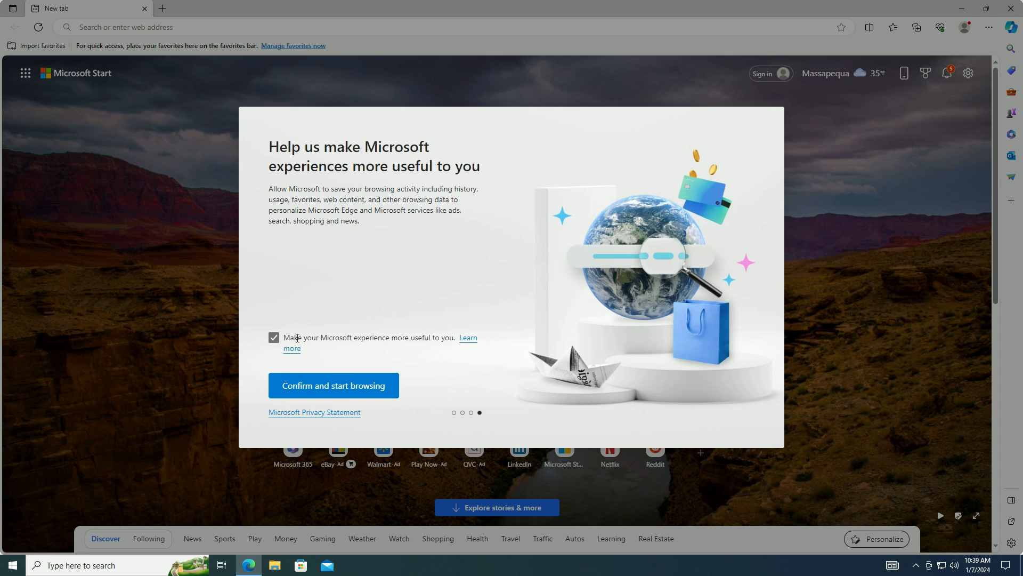
# Step: Decline personalisation and Rewards, close the welcome tab, and enter google.com
pyautogui.click(274, 337)
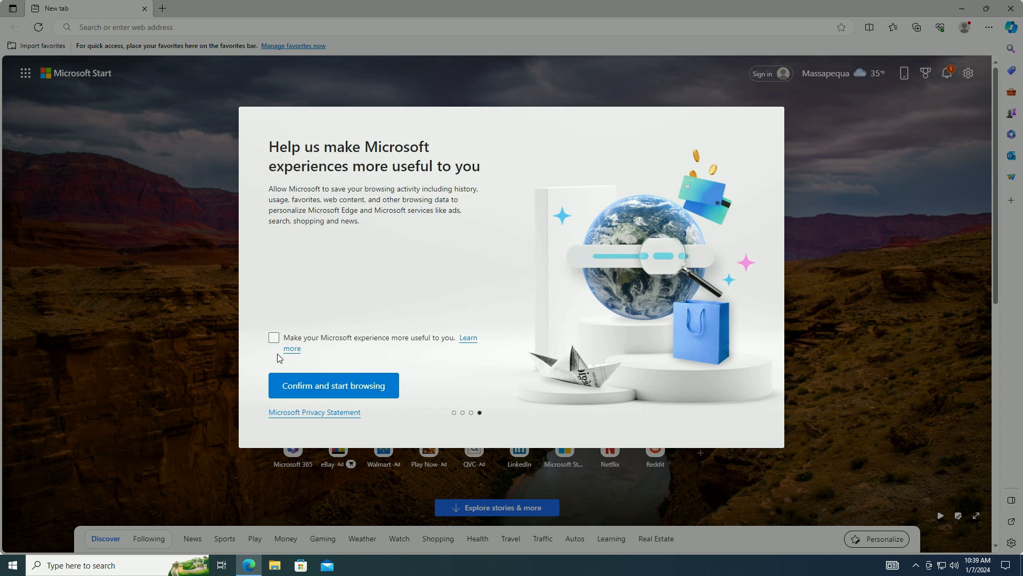
pyautogui.click(334, 385)
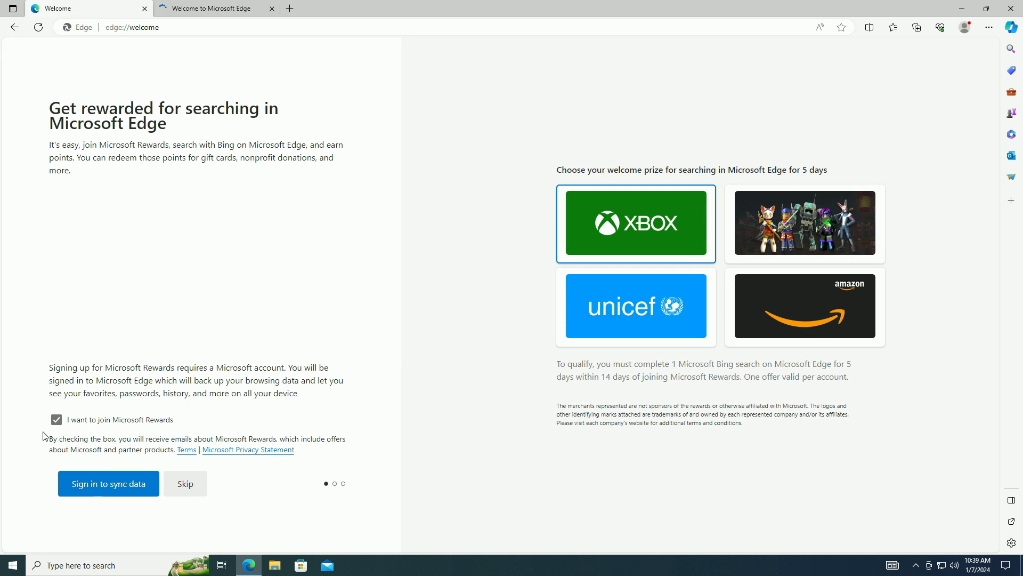
pyautogui.click(56, 418)
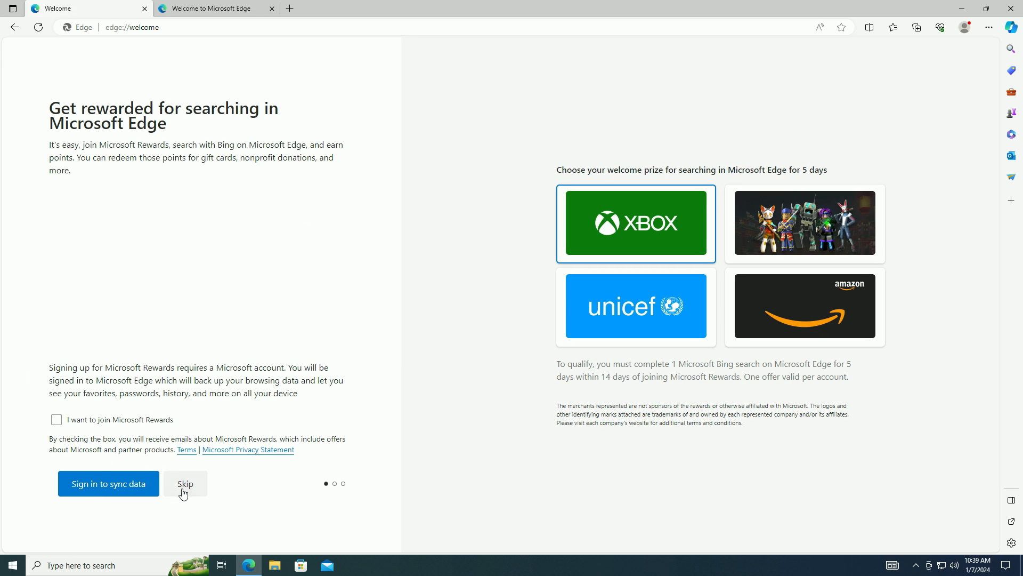
pyautogui.click(185, 483)
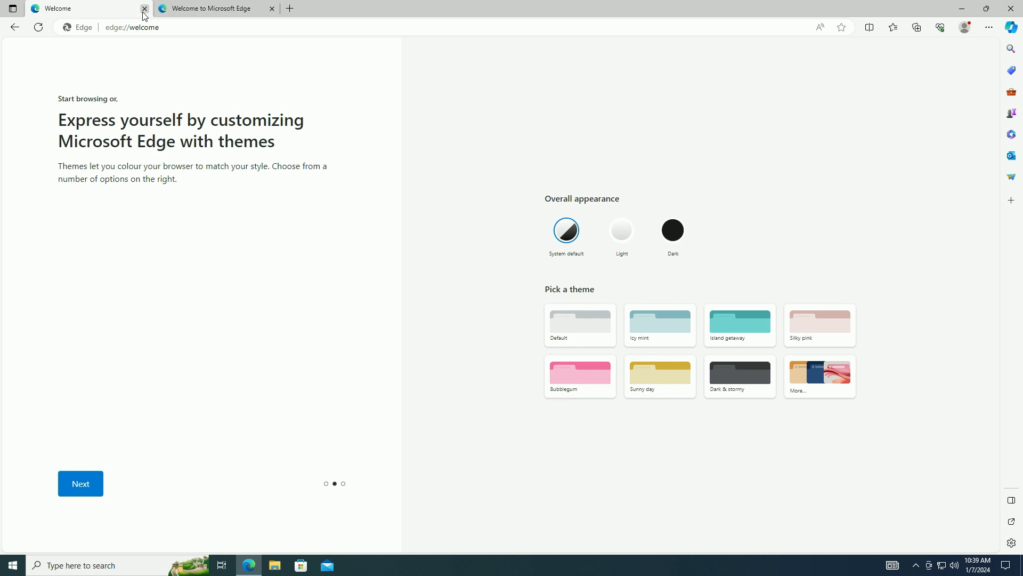
pyautogui.click(143, 9)
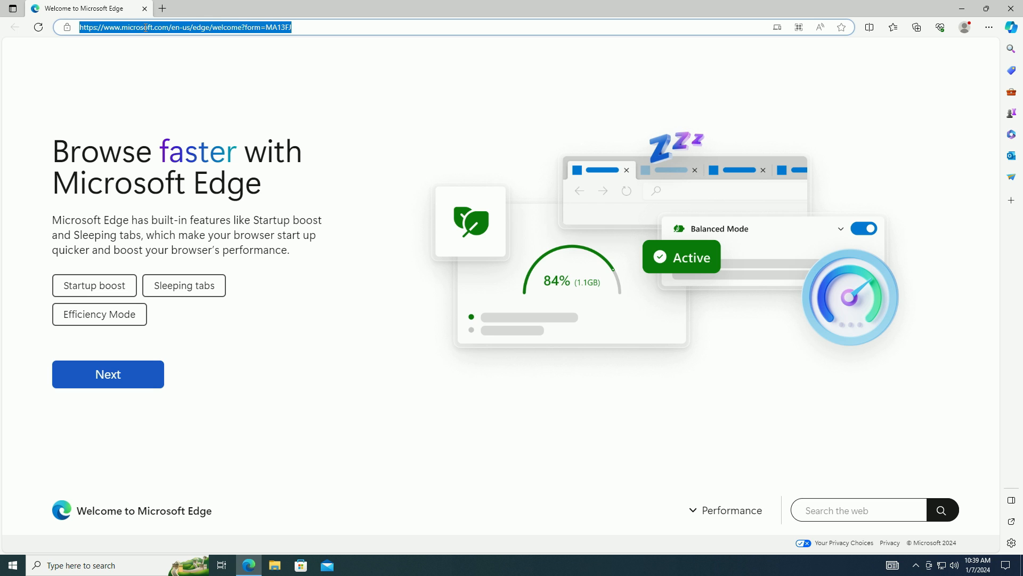
pyautogui.write('google.com')
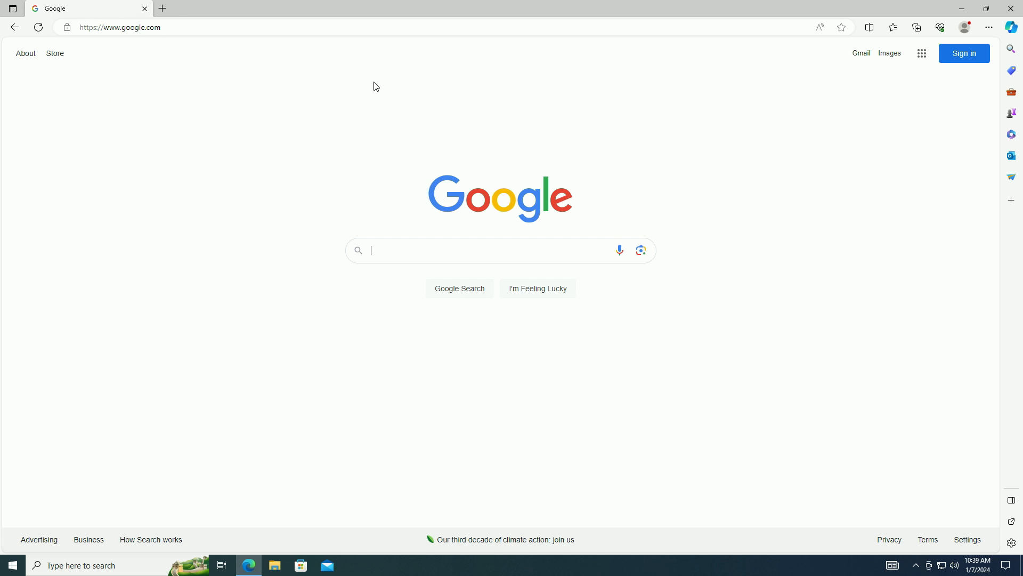
# Step: Restart the PC from the Start menu's Power options
pyautogui.click(10, 564)
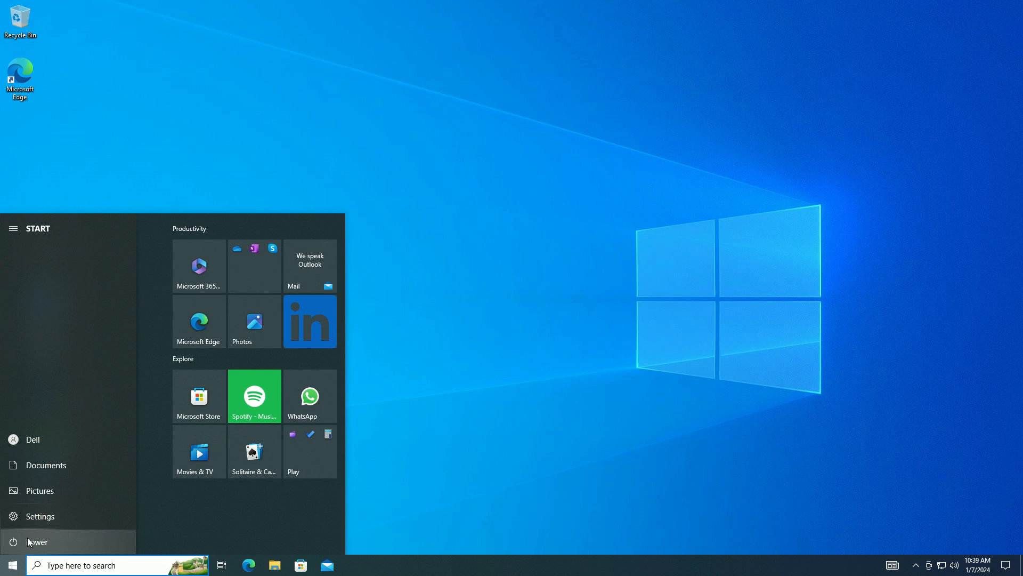
pyautogui.click(37, 540)
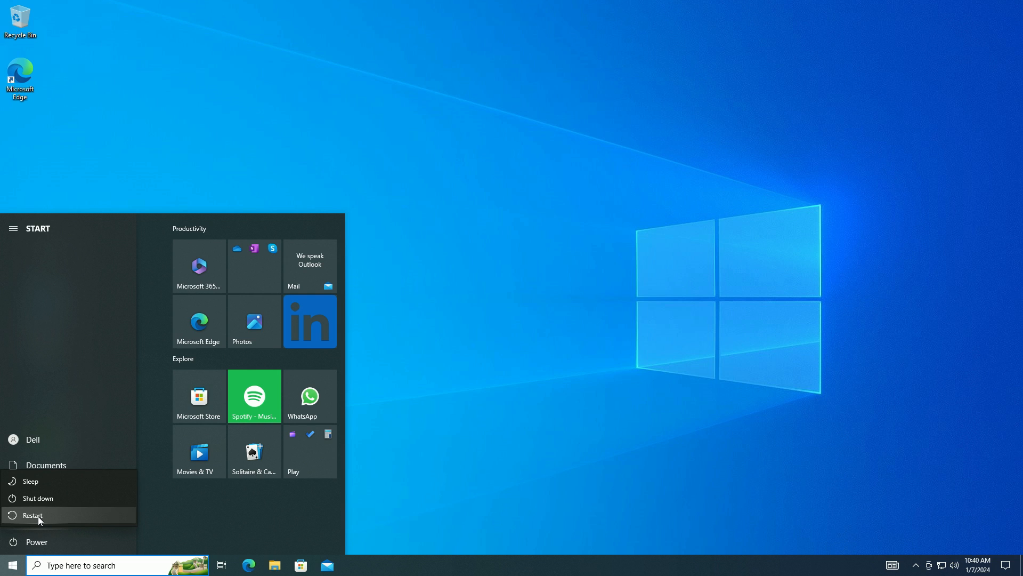
pyautogui.click(32, 515)
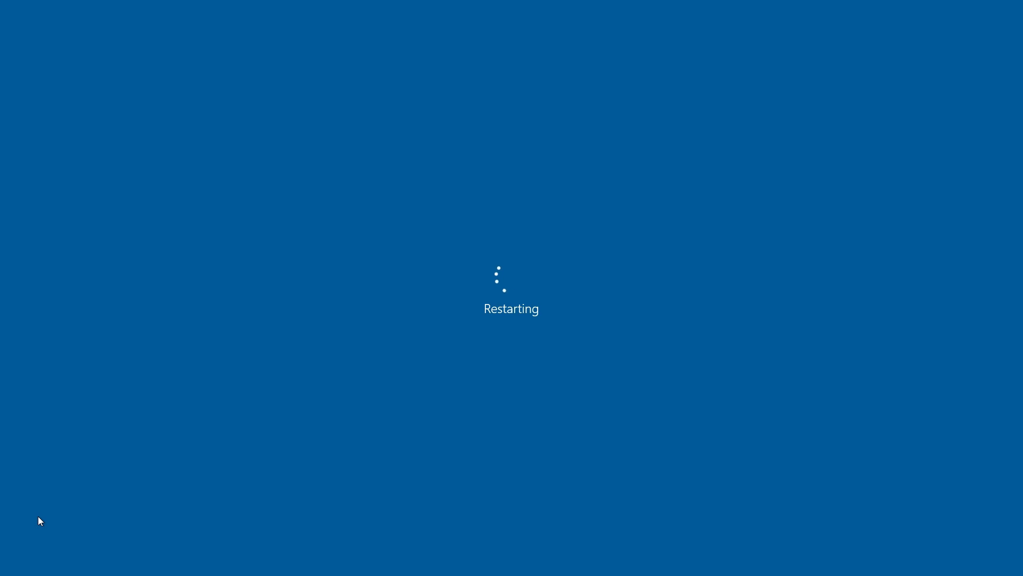